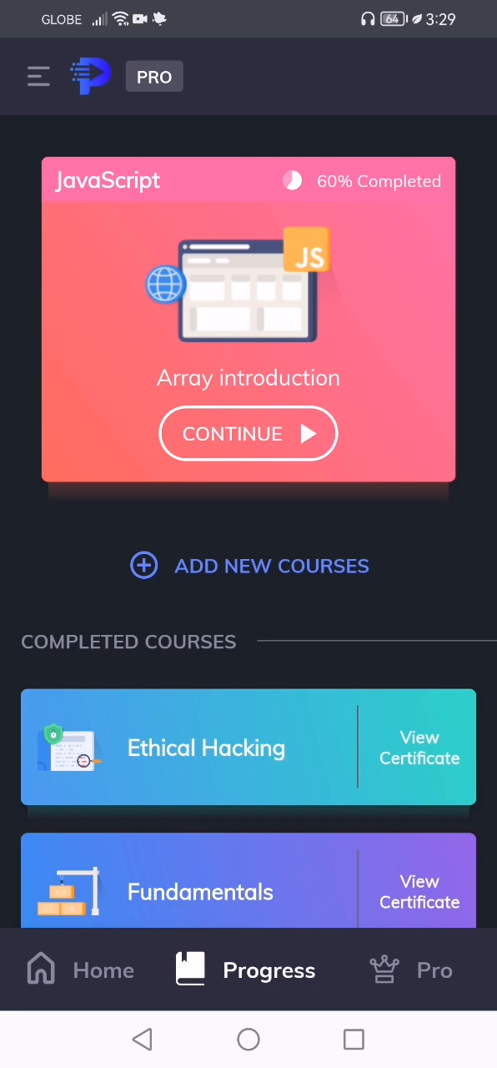
Resume the JavaScript course and start the Array introduction lesson.
left_click(249, 434)
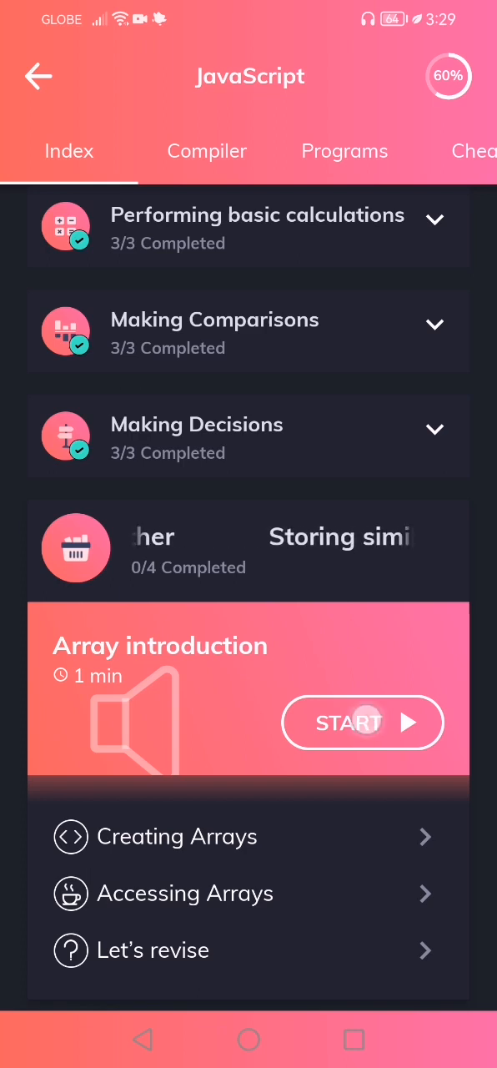
left_click(364, 723)
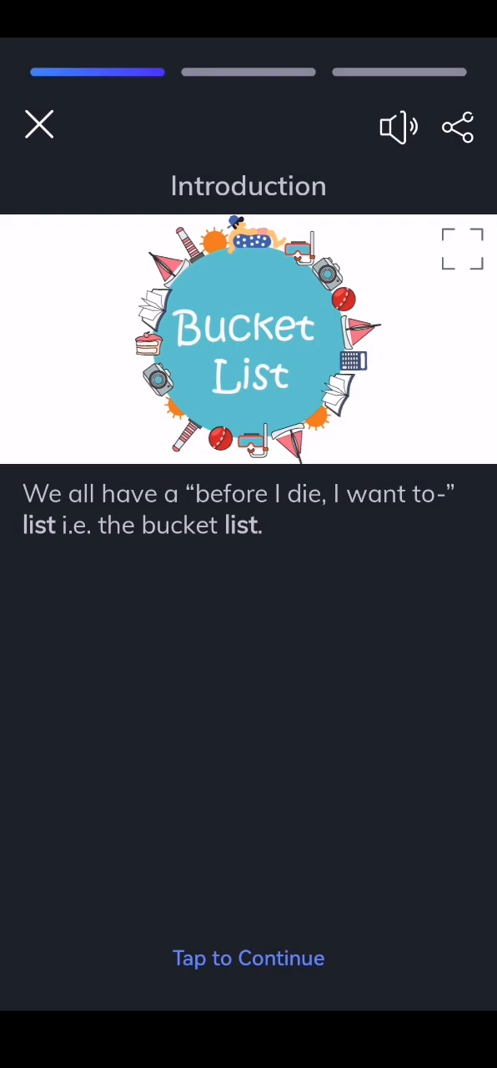
Reveal all three bucket list items and the closing line, then advance to the Arrays card.
left_click(175, 958)
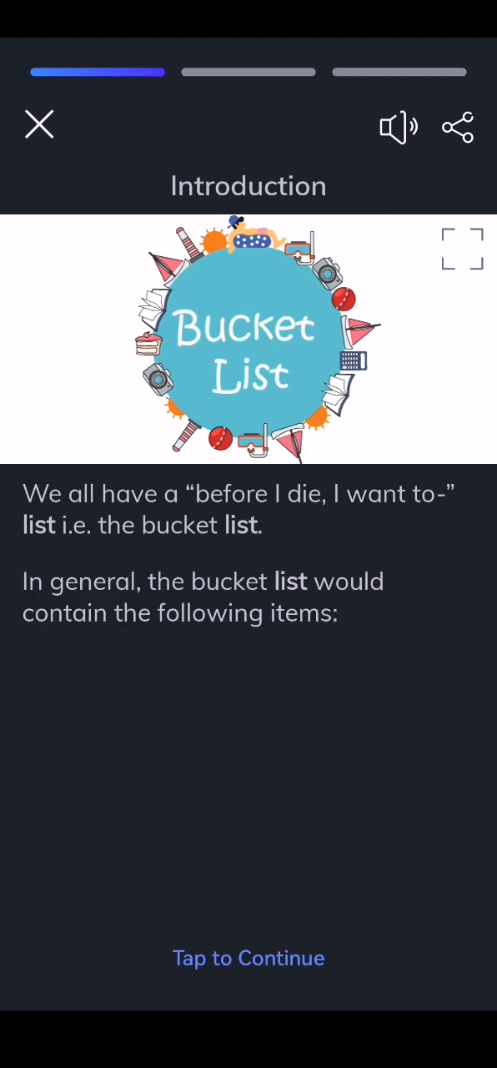
left_click(249, 958)
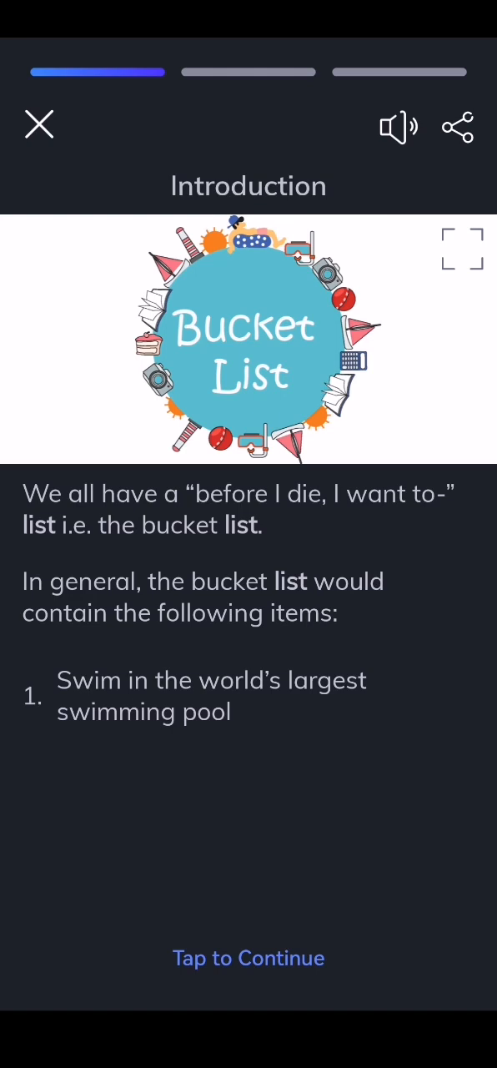
left_click(249, 958)
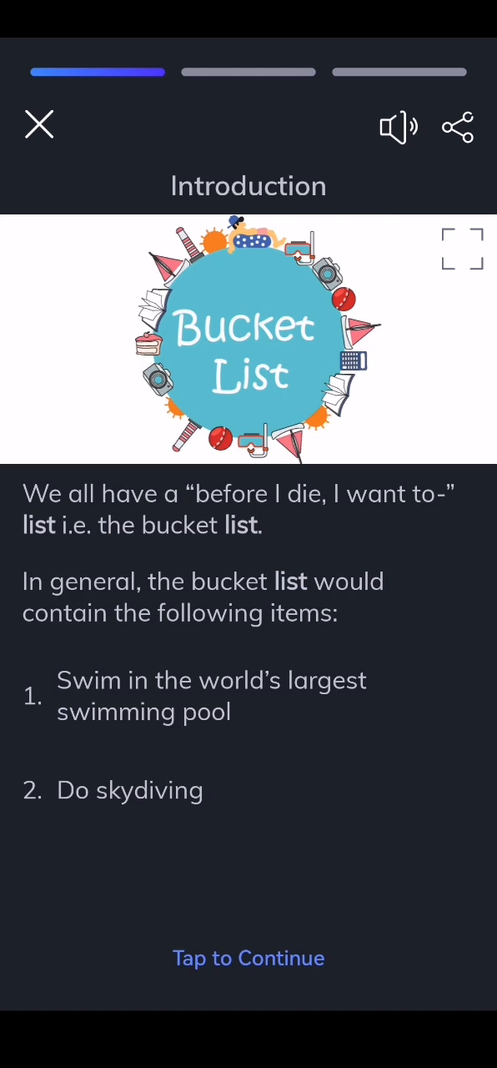
left_click(249, 958)
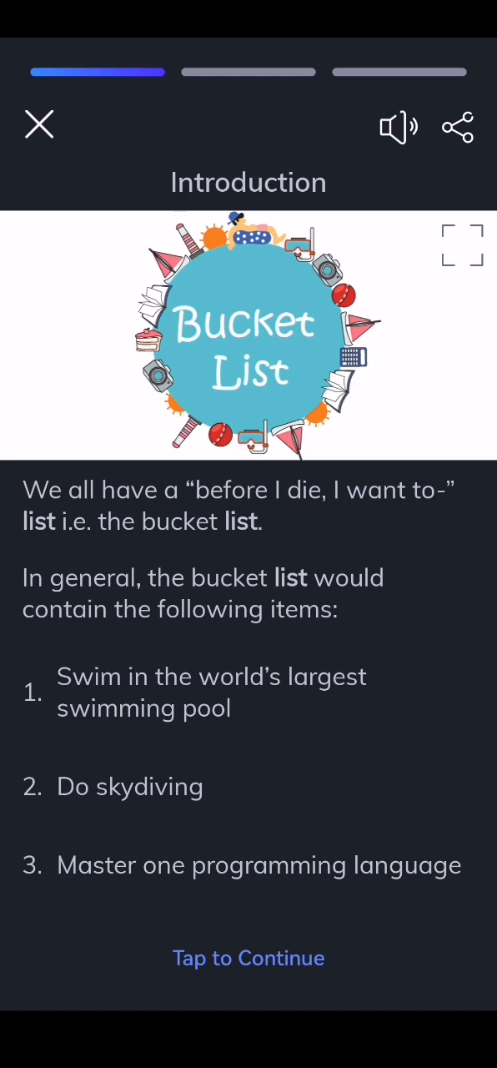
scroll("up", 3)
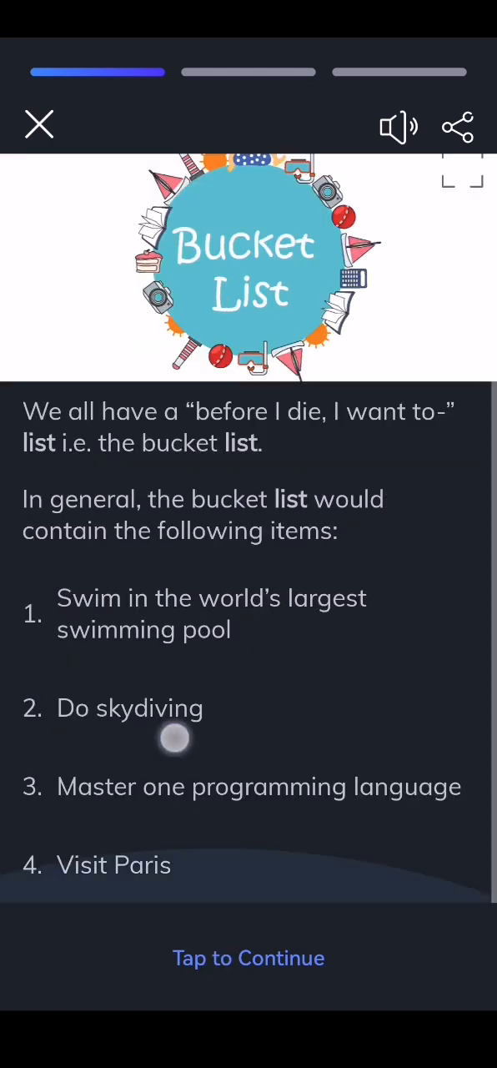
left_click(248, 958)
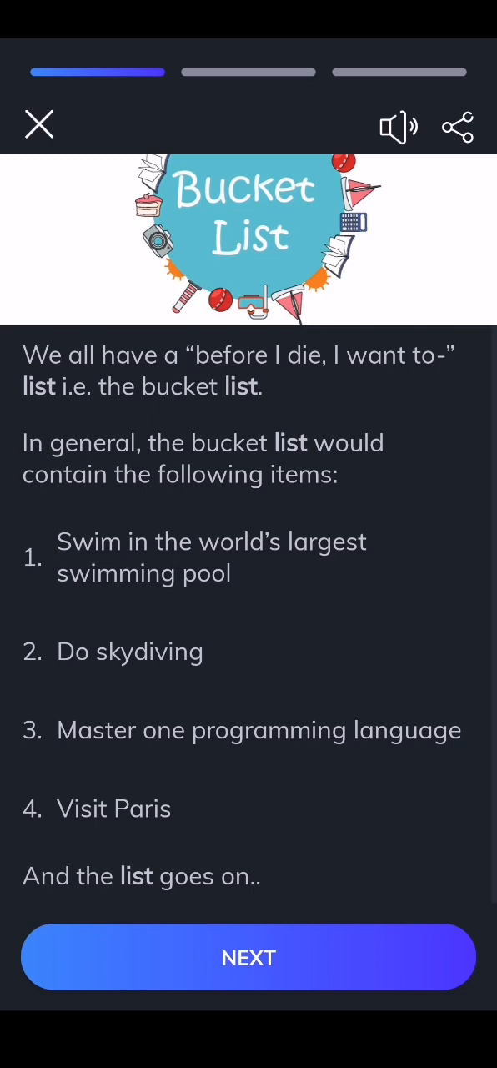
left_click(249, 958)
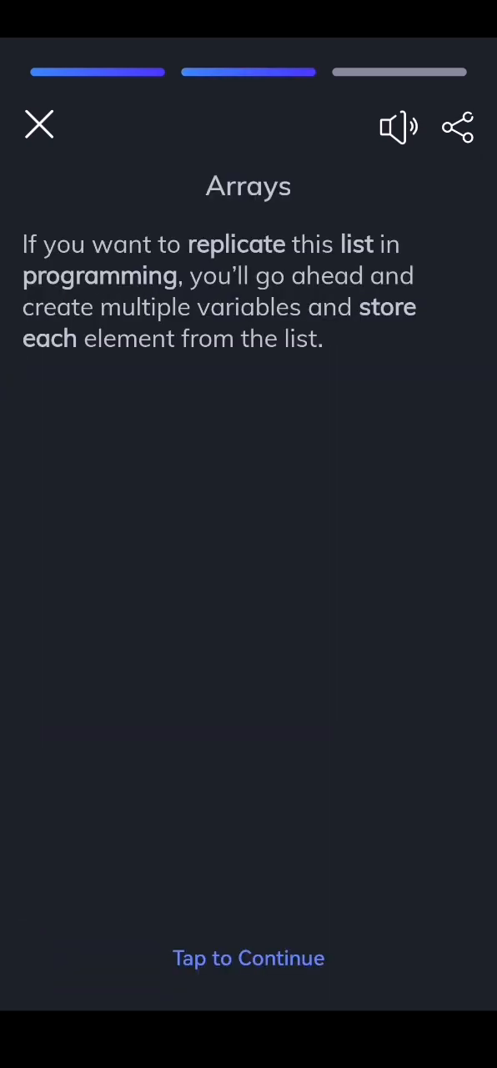
Read the Arrays card through the separate-variables example to the 'arrays are the answer' line.
left_click(248, 957)
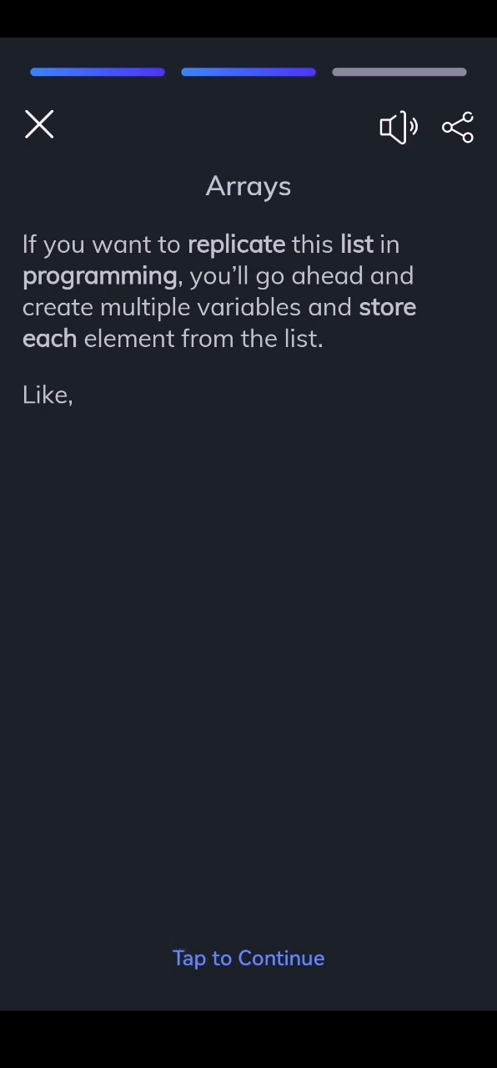
left_click(248, 958)
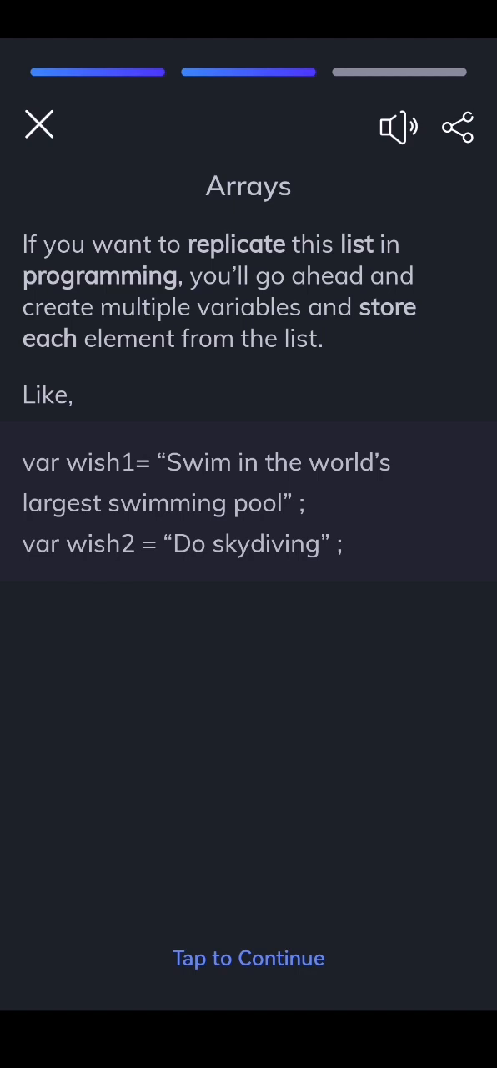
left_click(249, 958)
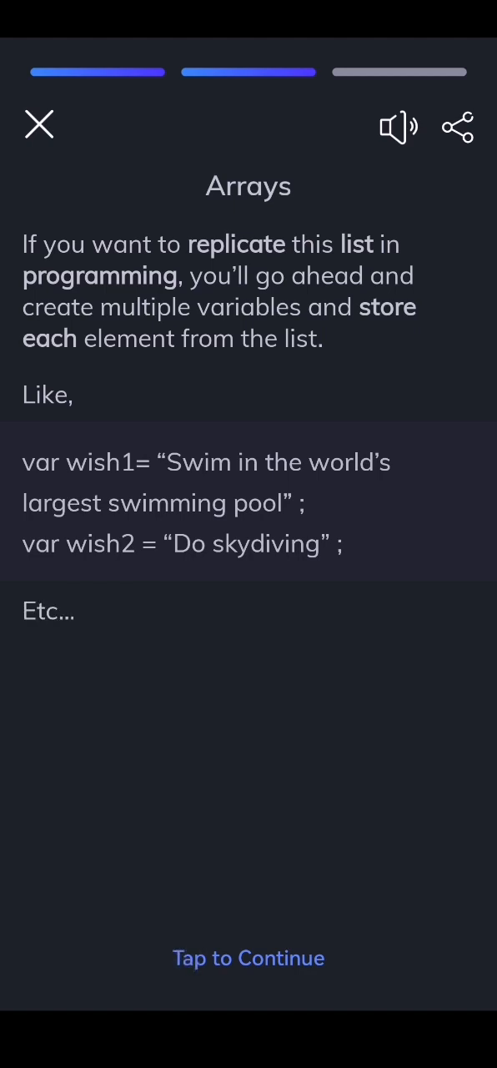
left_click(249, 958)
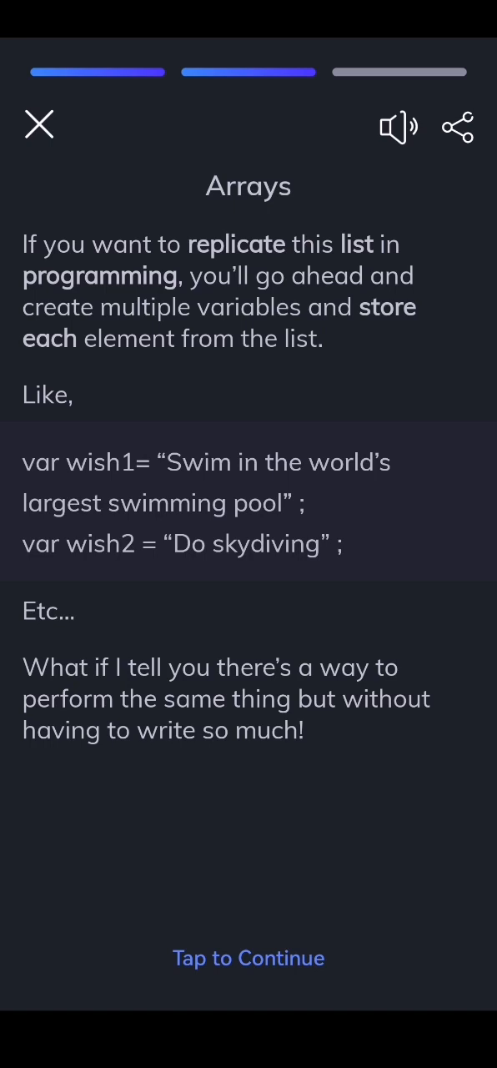
left_click(249, 958)
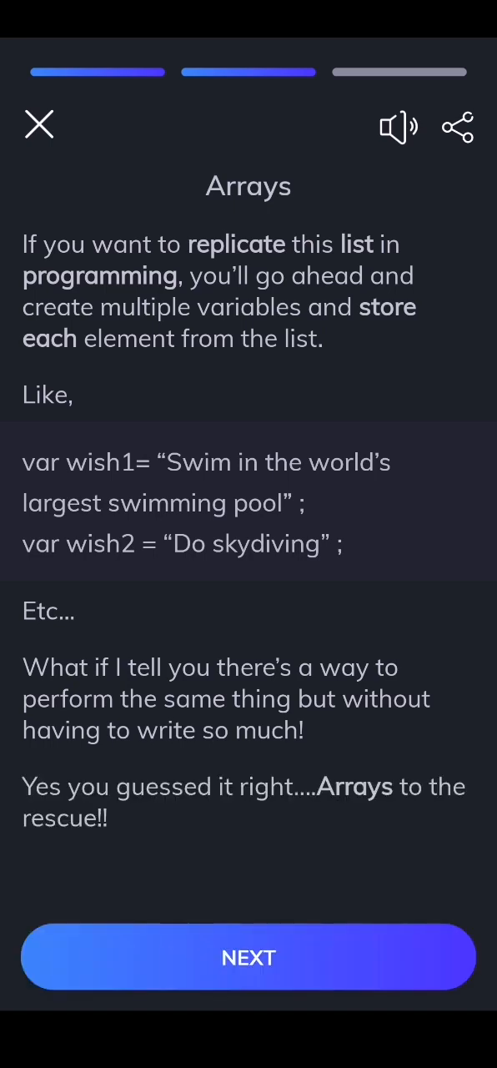
left_click(247, 958)
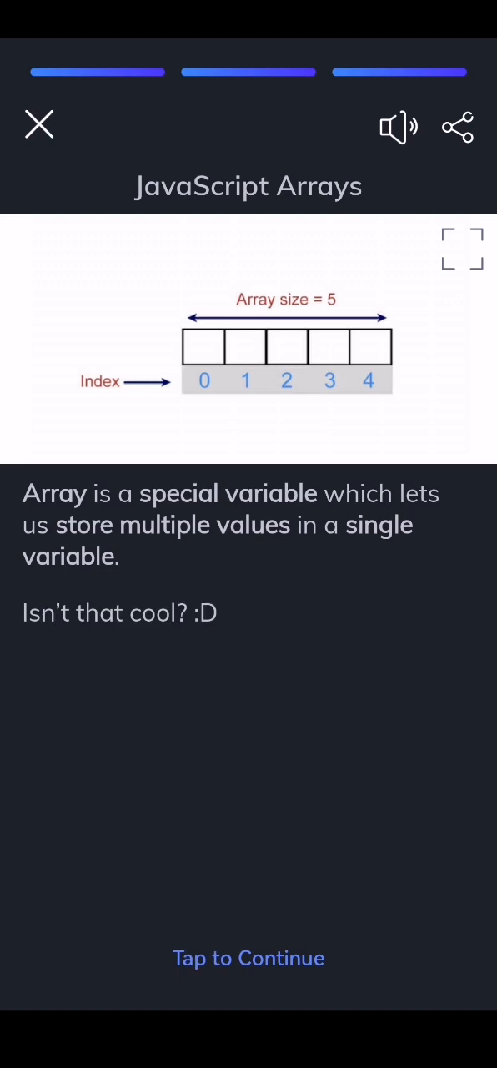
Read the JavaScript Arrays card and finish the Array introduction lesson.
left_click(249, 958)
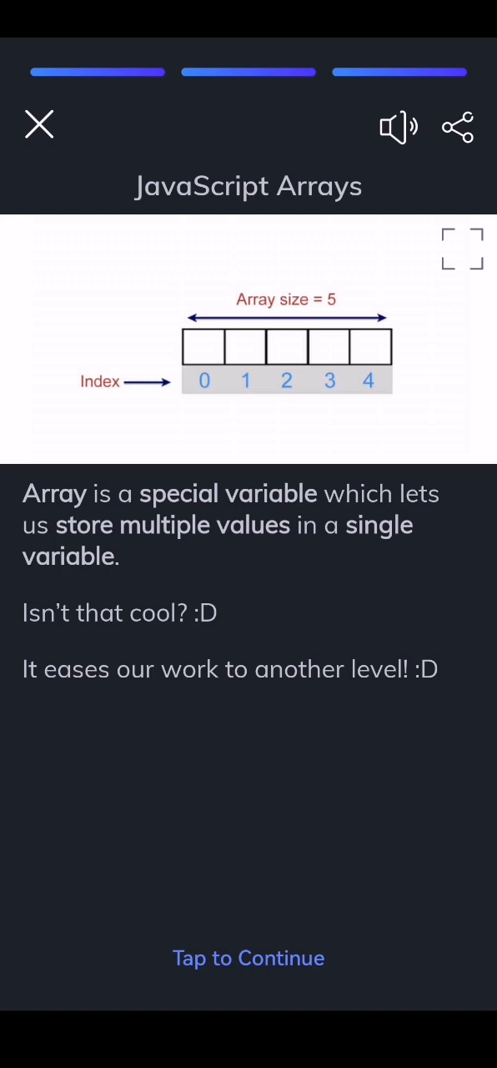
left_click(249, 958)
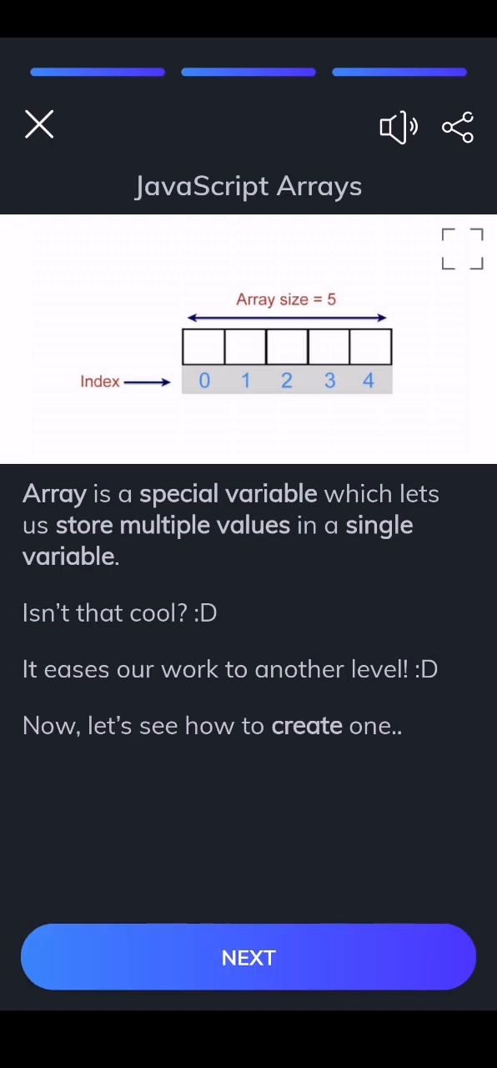
left_click(249, 958)
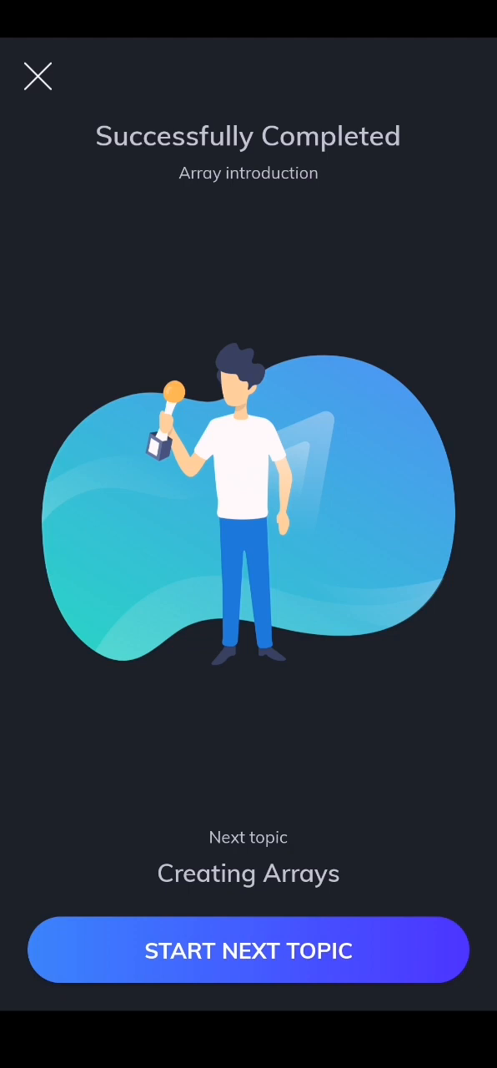
Start Creating Arrays and answer the variable quiz as var y = 7, confirmed correct.
left_click(249, 952)
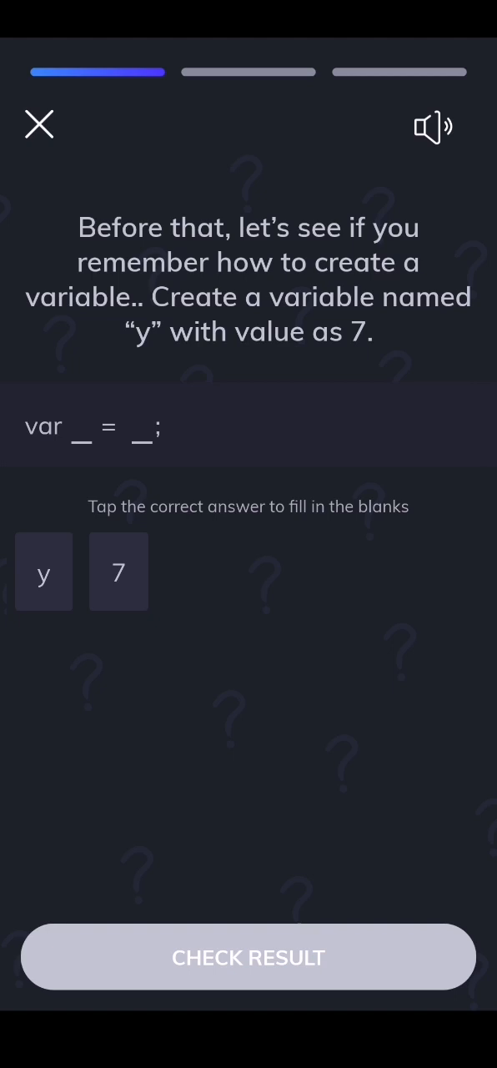
left_click(43, 571)
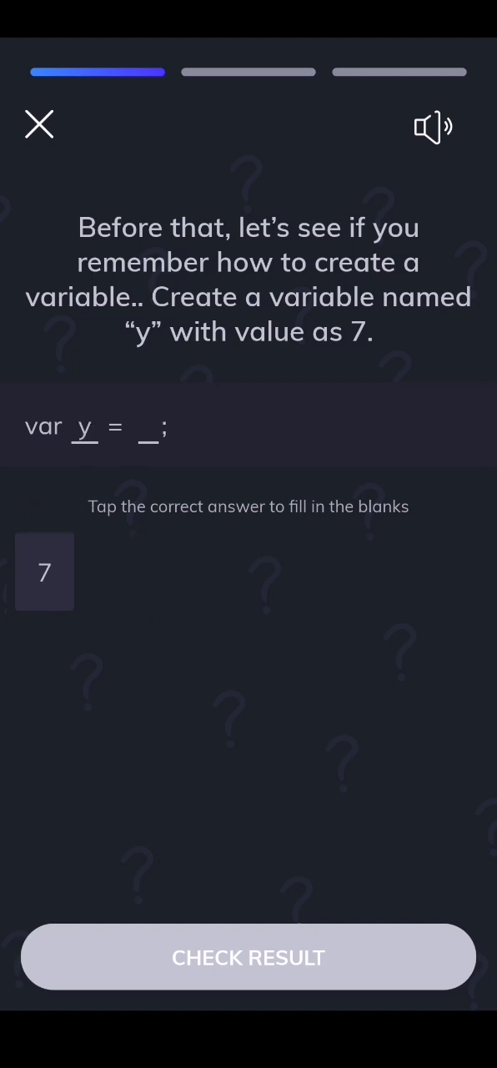
left_click(43, 571)
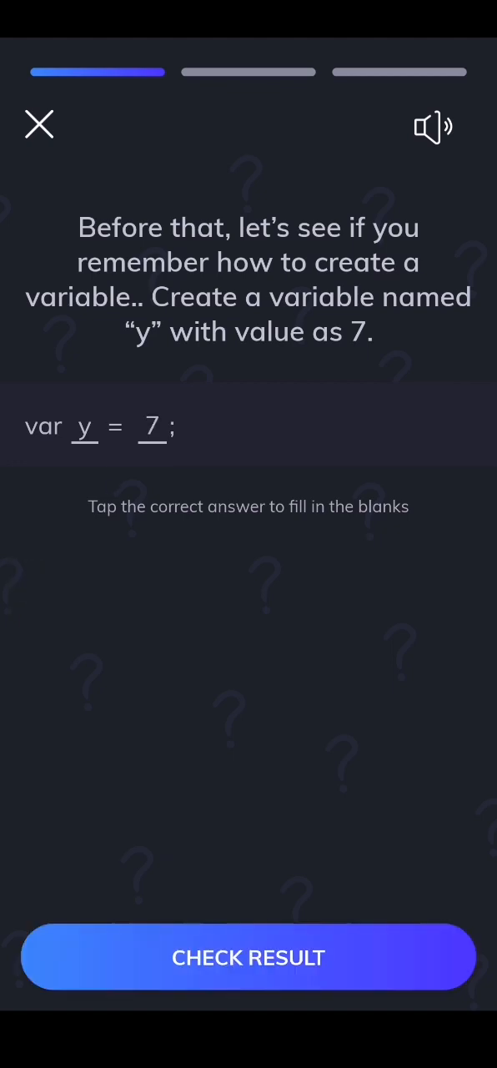
left_click(249, 958)
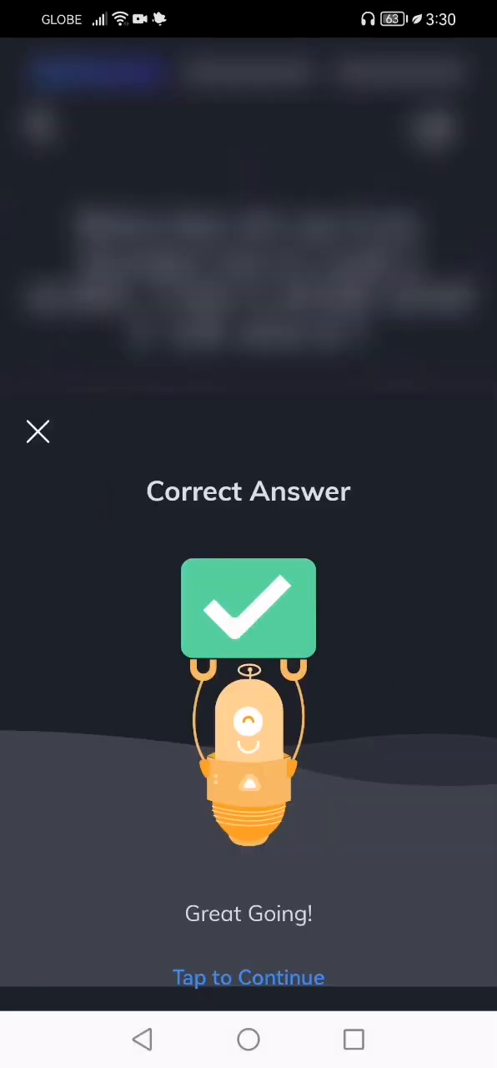
left_click(249, 978)
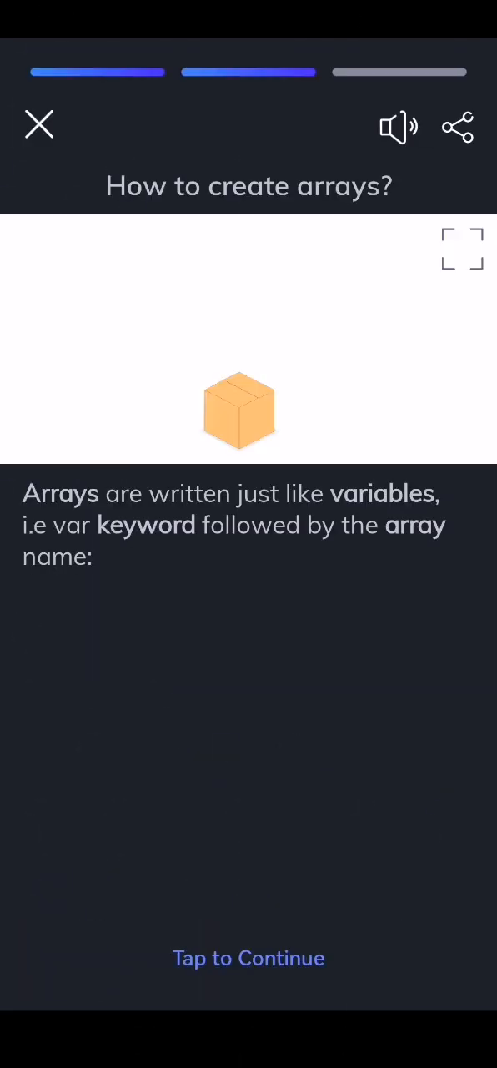
Read the whole 'How to create arrays?' card (var array_items, brackets, commas, three-item example) and advance.
left_click(249, 958)
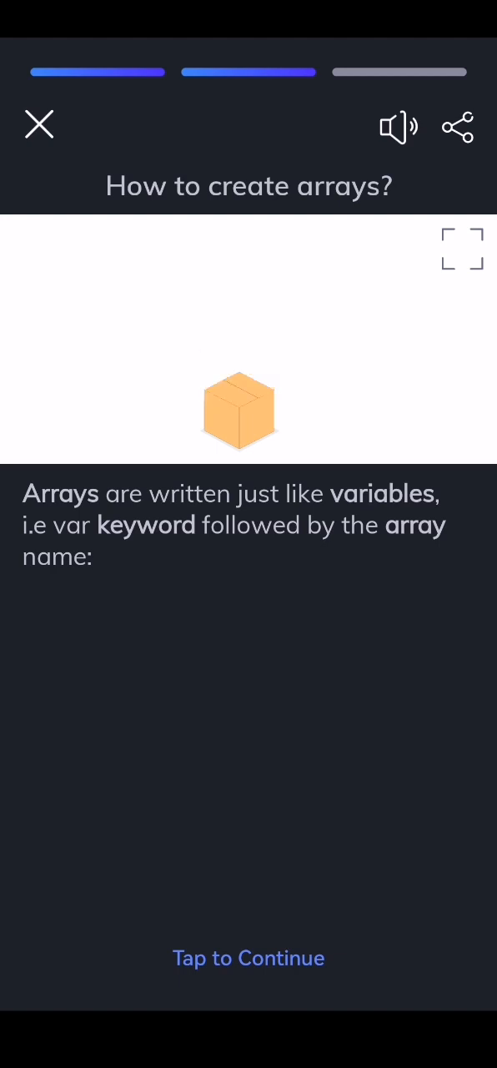
left_click(249, 958)
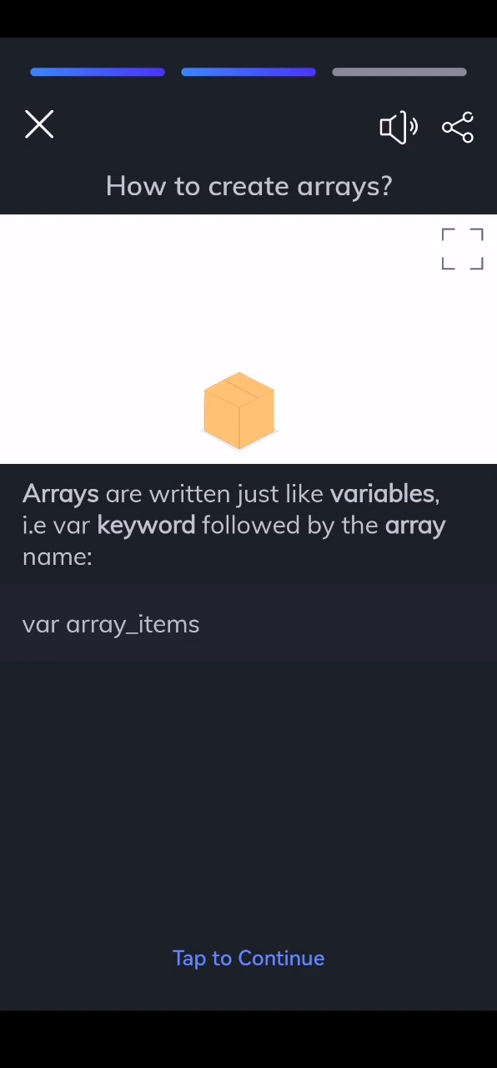
left_click(248, 958)
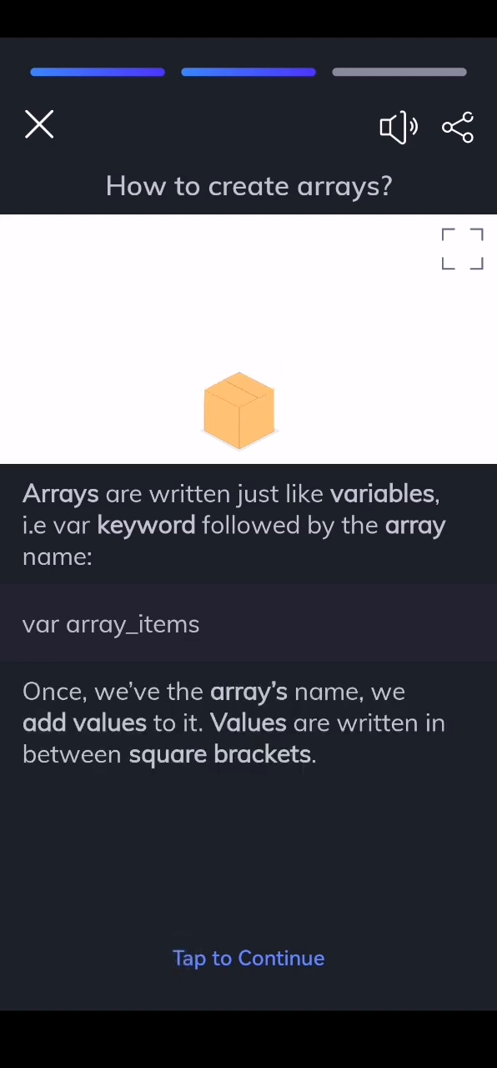
left_click(248, 958)
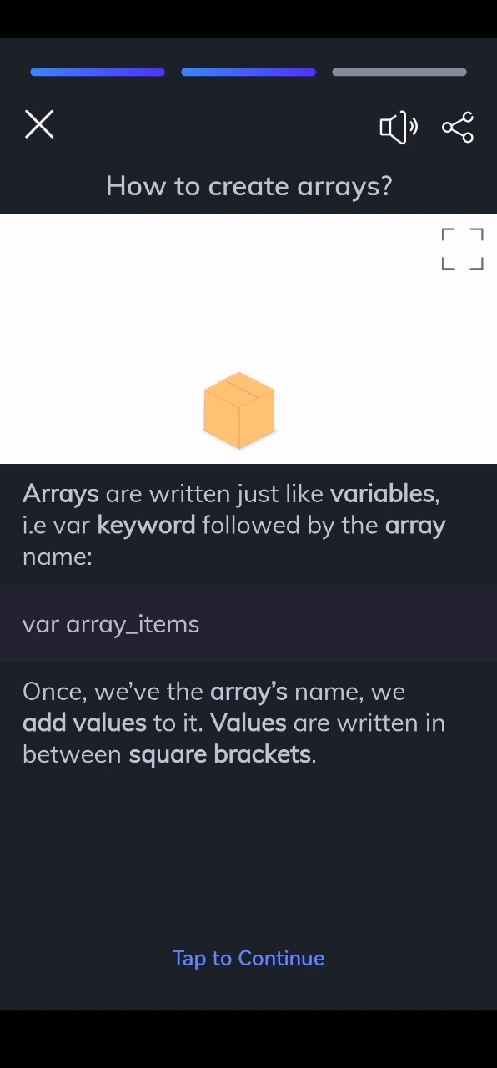
left_click(249, 958)
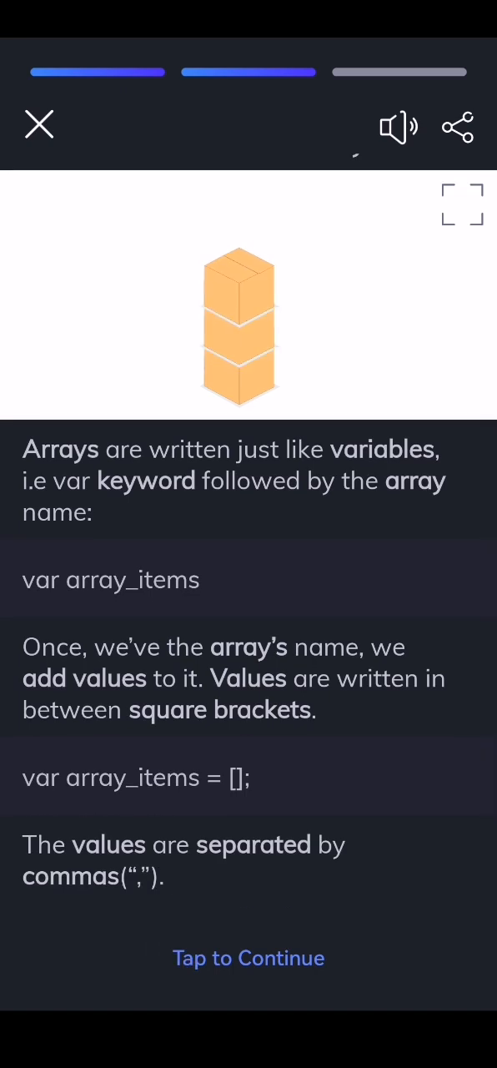
left_click(249, 958)
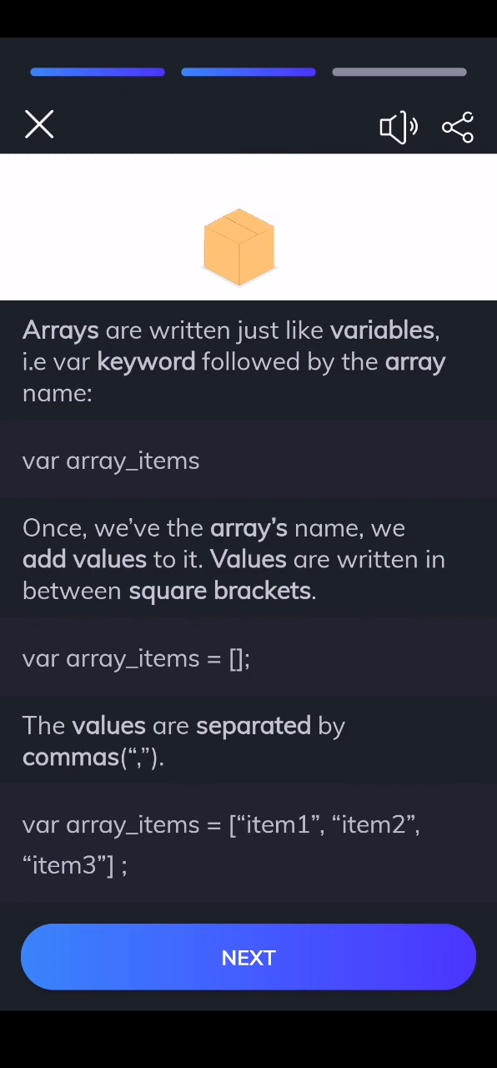
left_click(247, 958)
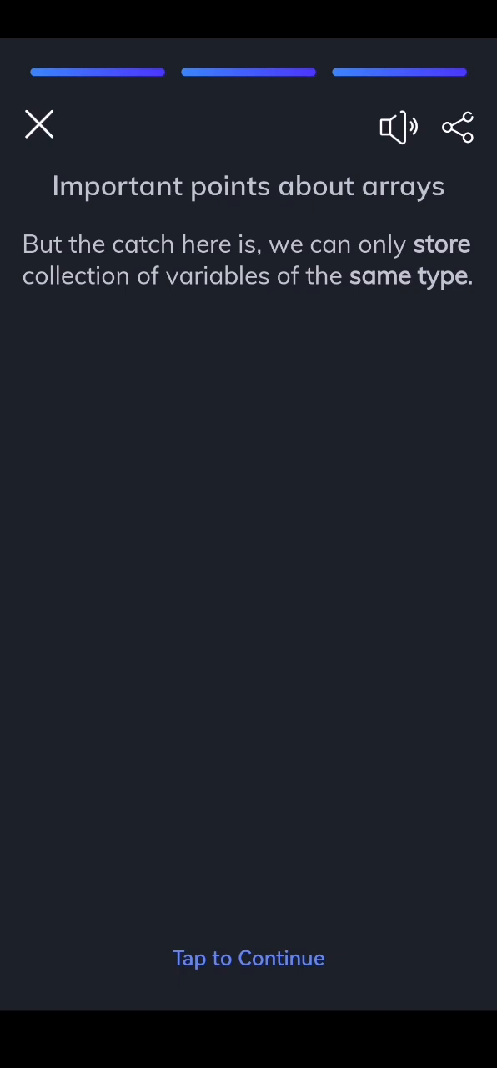
Read the important points on same-type array values and finish the Creating Arrays lesson.
left_click(249, 584)
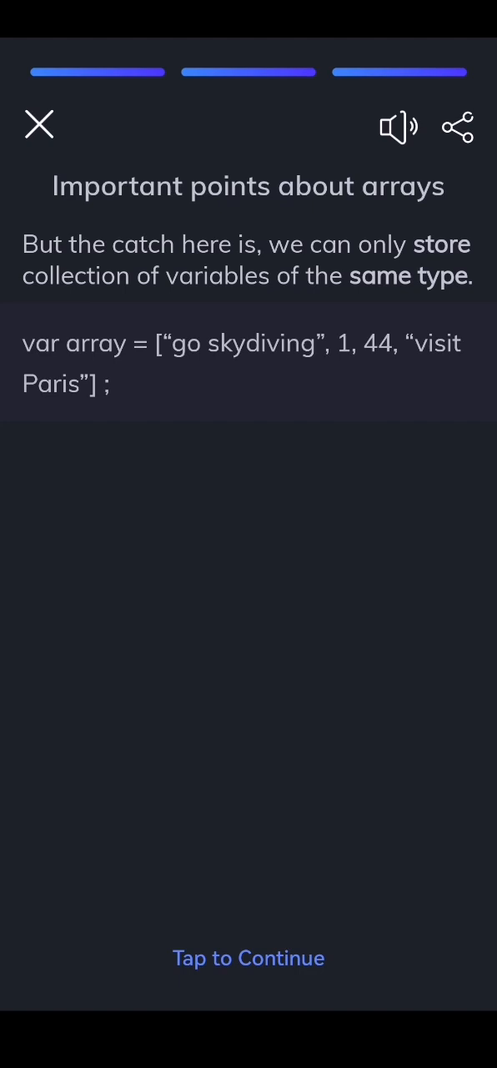
left_click(249, 958)
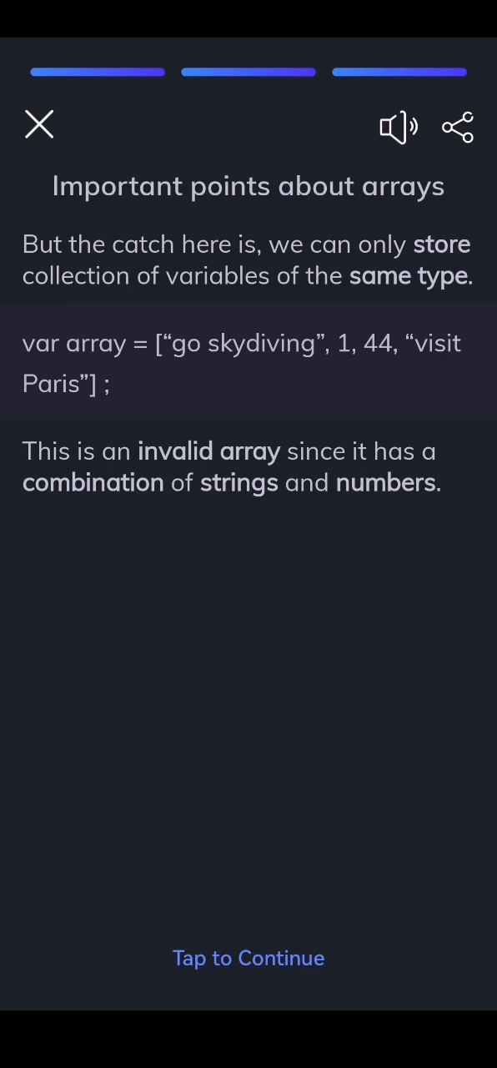
left_click(247, 958)
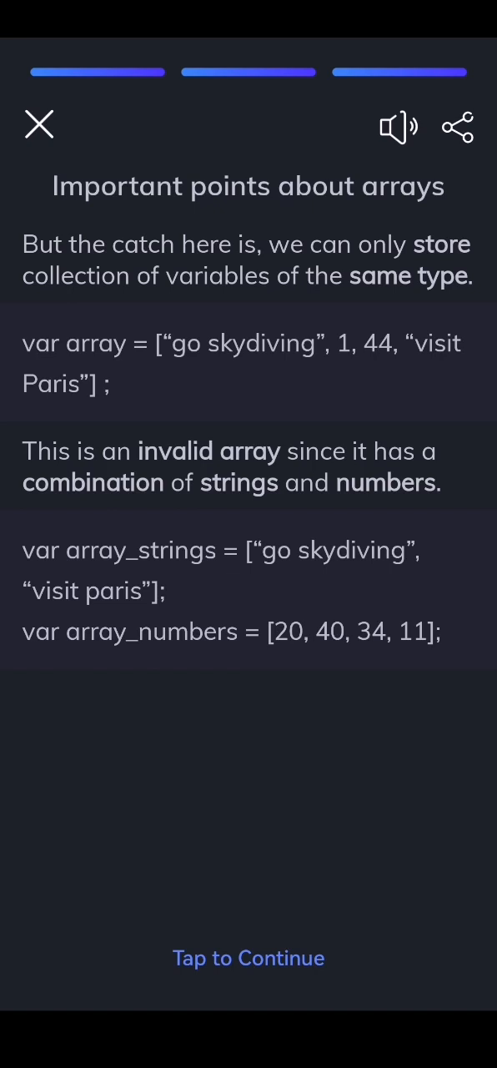
left_click(249, 958)
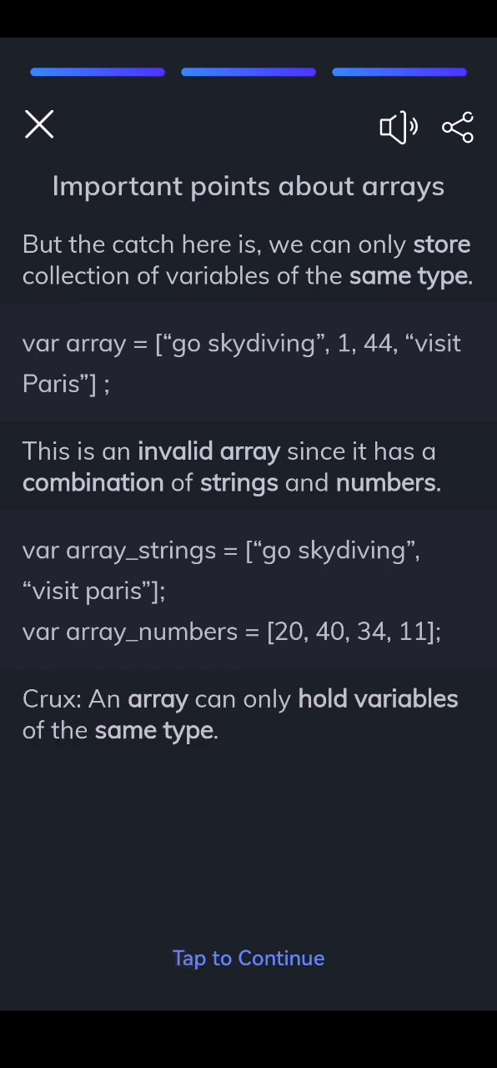
left_click(249, 958)
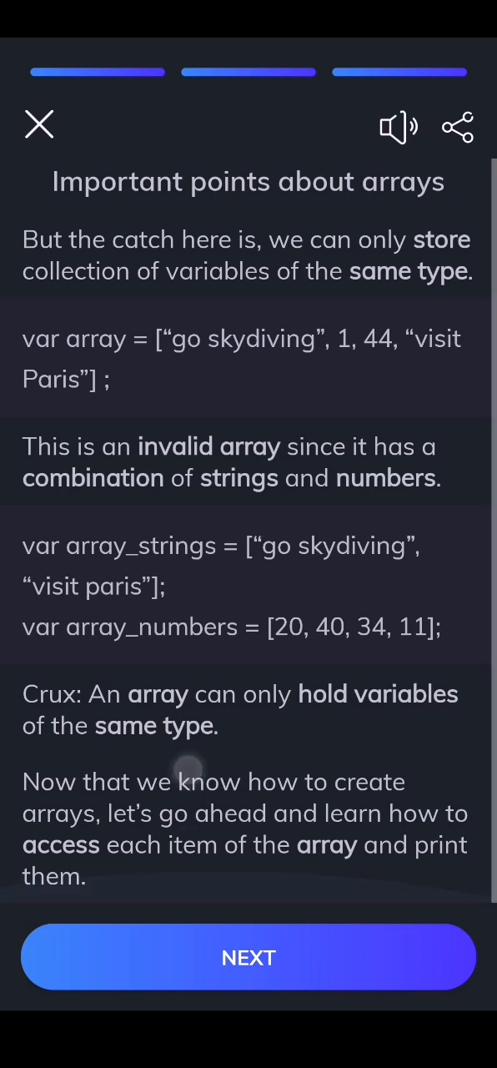
left_click(247, 958)
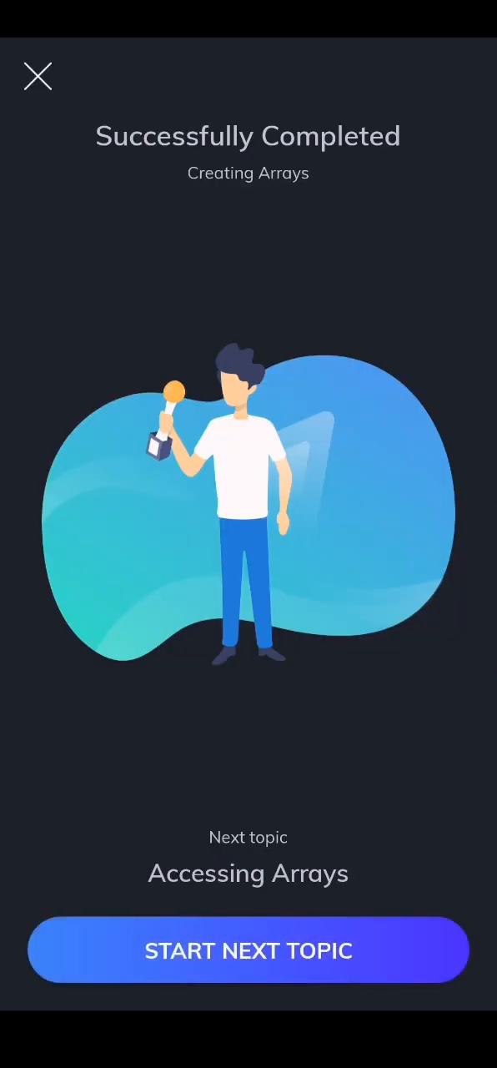
Start Accessing Arrays and read the attendance-sheet roll-call analogy card.
left_click(249, 951)
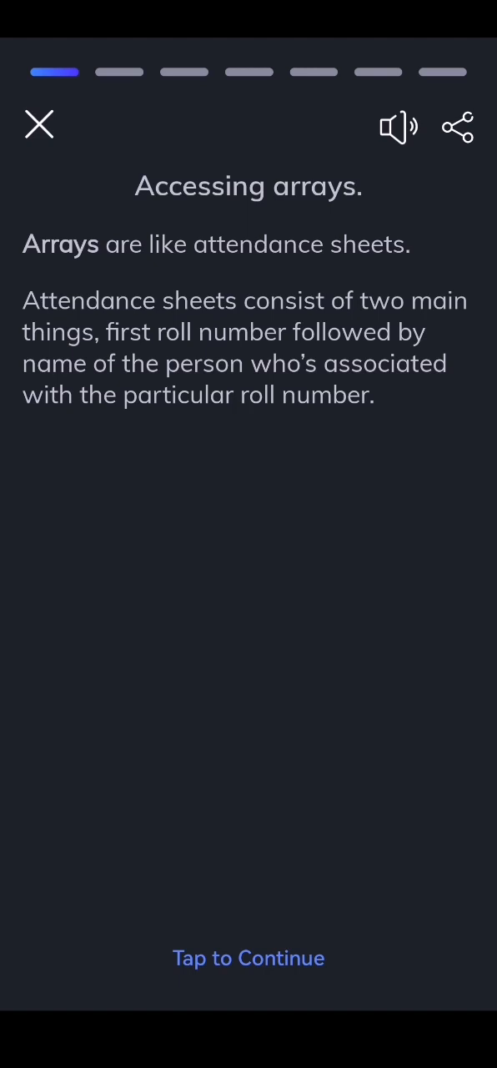
left_click(248, 958)
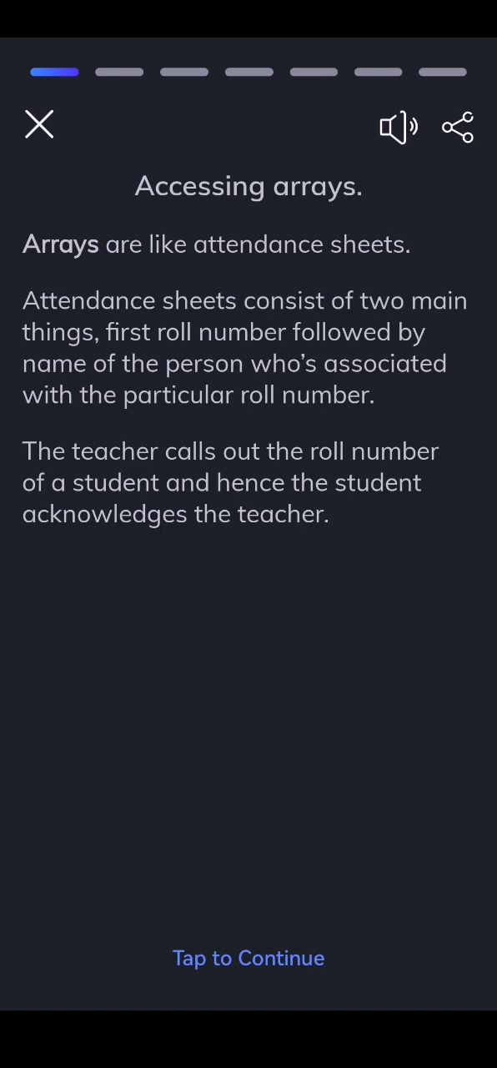
left_click(249, 958)
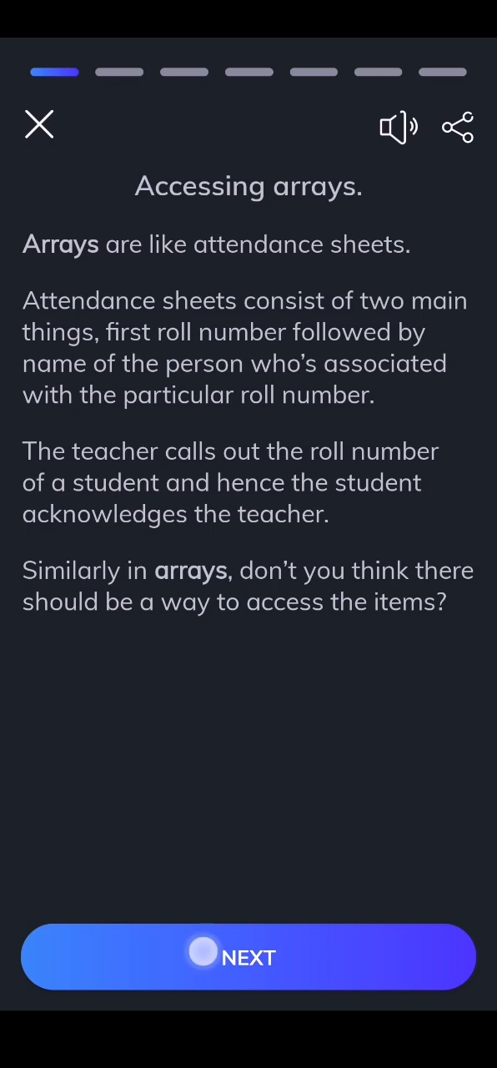
left_click(249, 958)
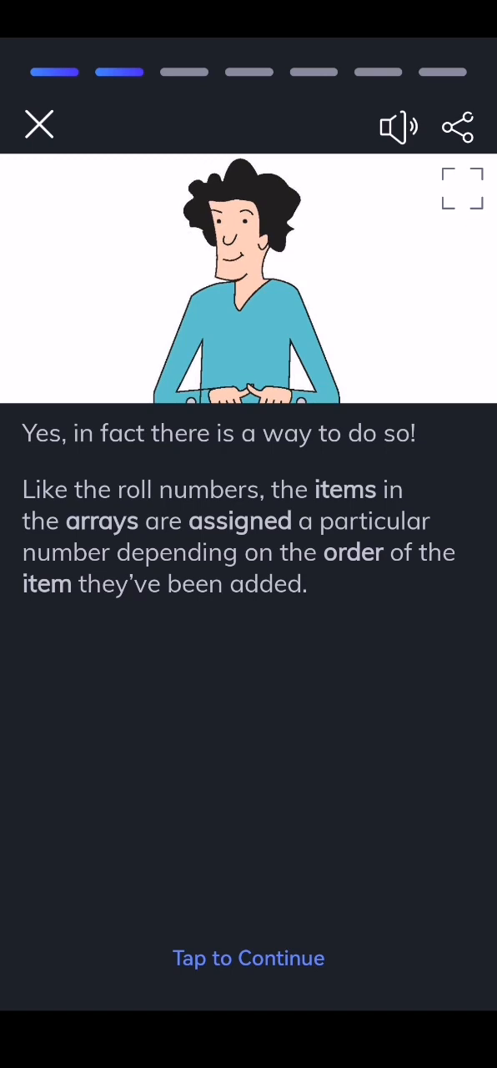
Read the zero-based numbering card and advance to the student-names array card.
left_click(249, 958)
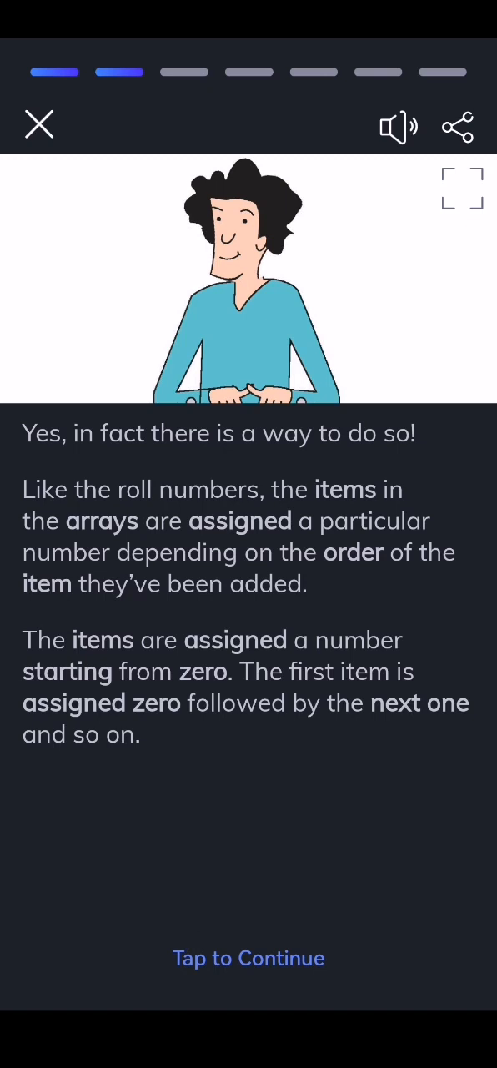
left_click(248, 958)
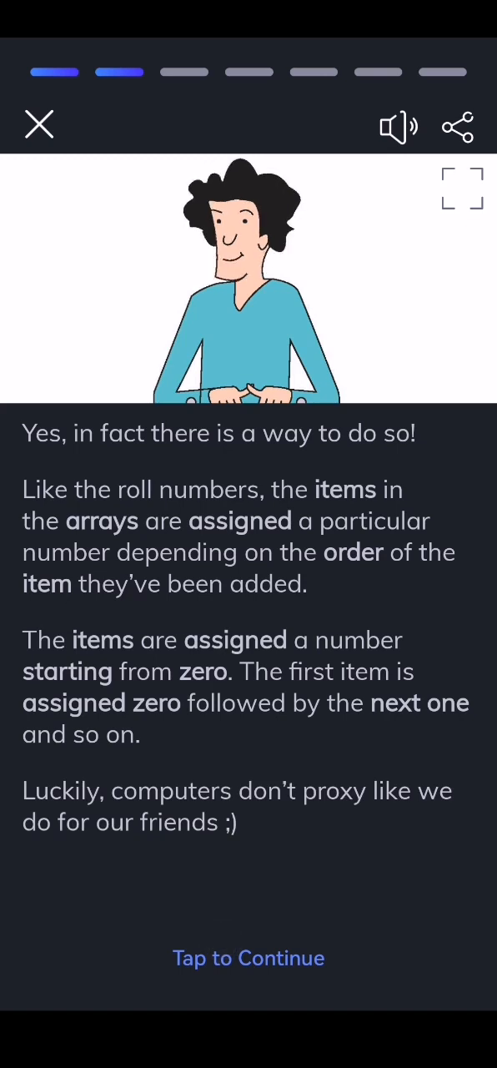
left_click(249, 958)
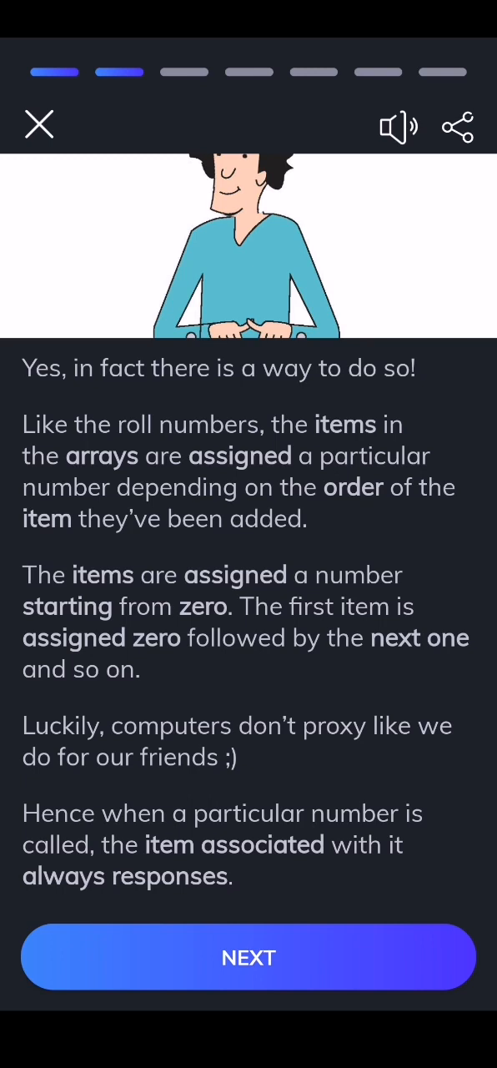
left_click(249, 958)
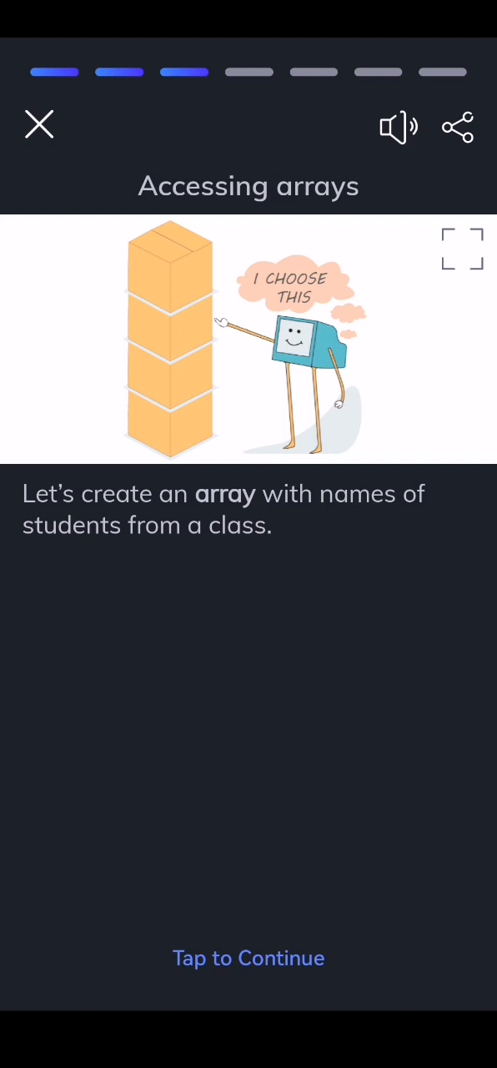
Read the students array card showing students[0] gives Ashley and move to the matching quiz.
left_click(249, 958)
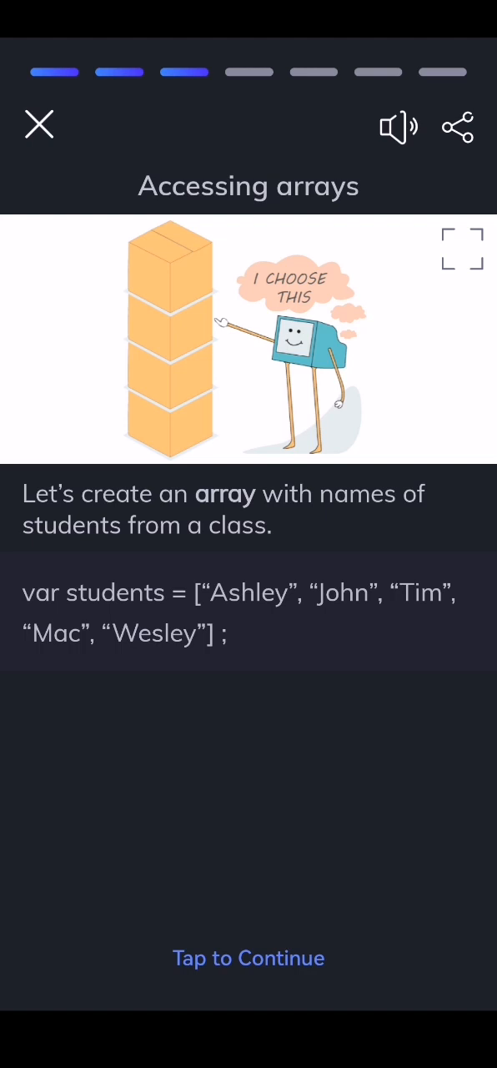
left_click(248, 958)
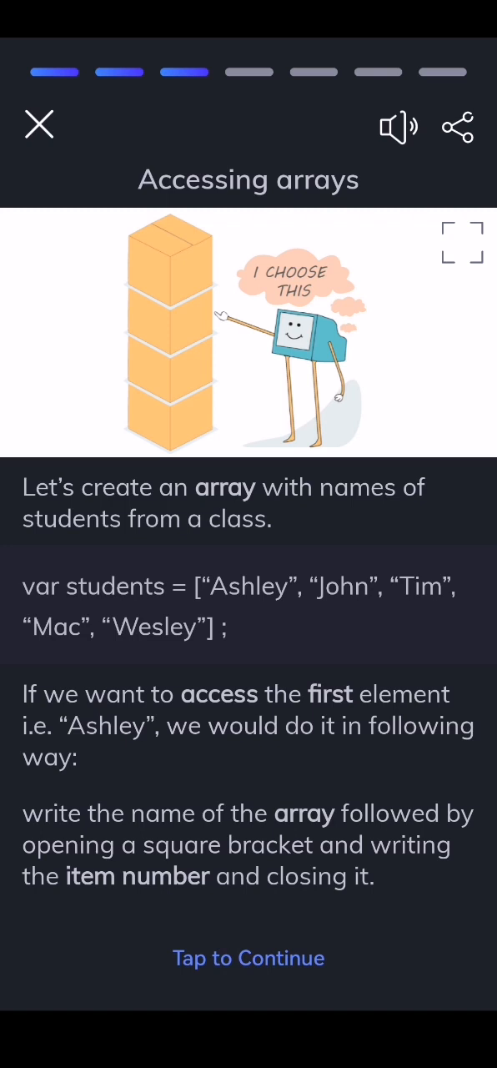
left_click(249, 958)
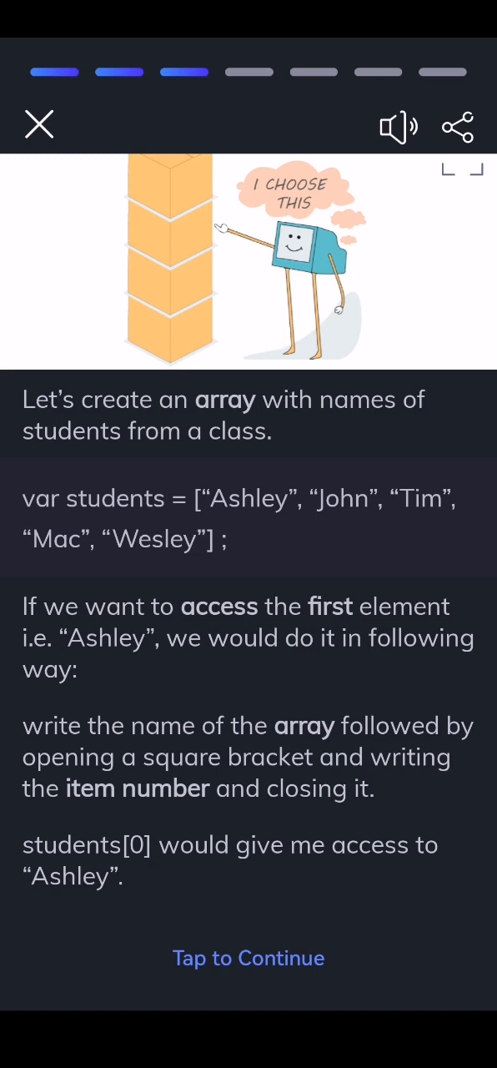
left_click(249, 958)
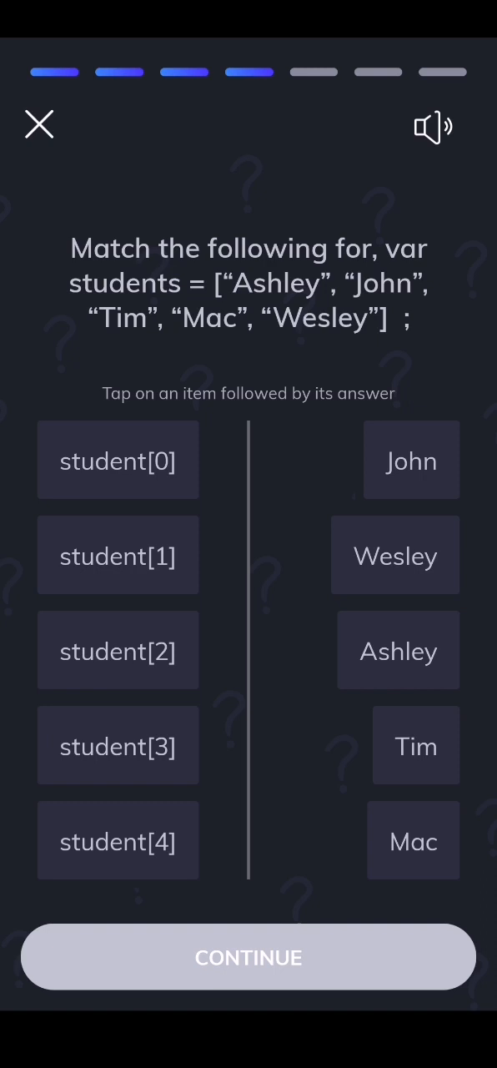
Match student[0]–student[4] with Ashley, John, Tim, Mac and Wesley and submit the quiz.
left_click(117, 461)
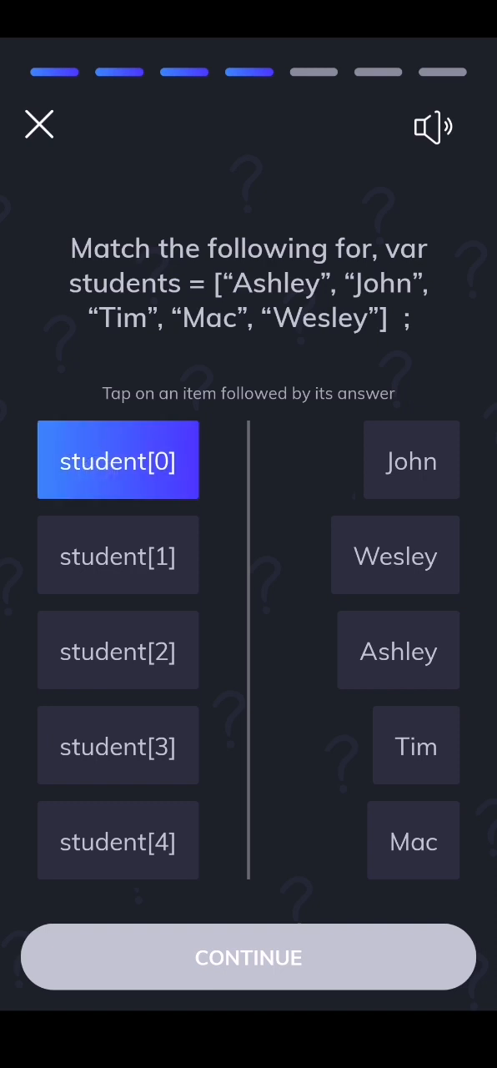
left_click(397, 651)
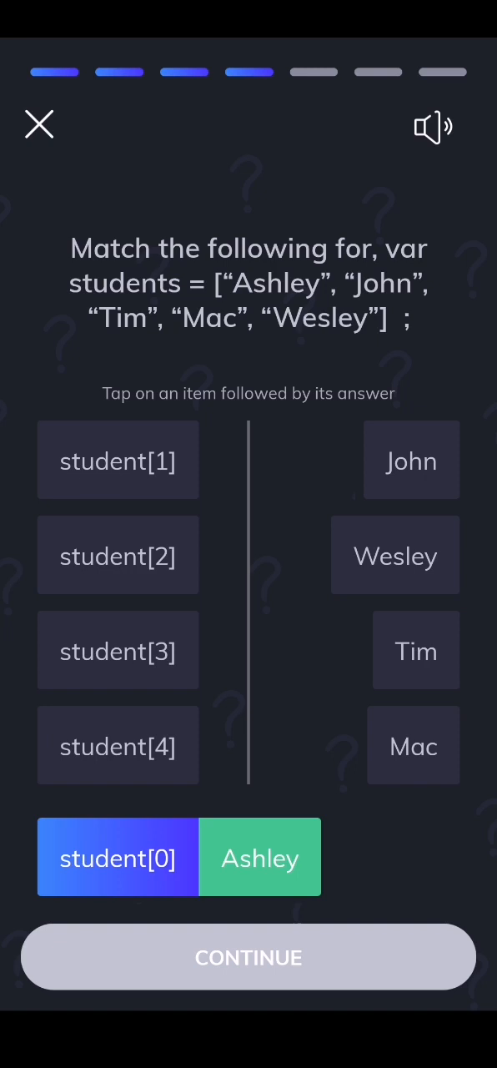
left_click(117, 461)
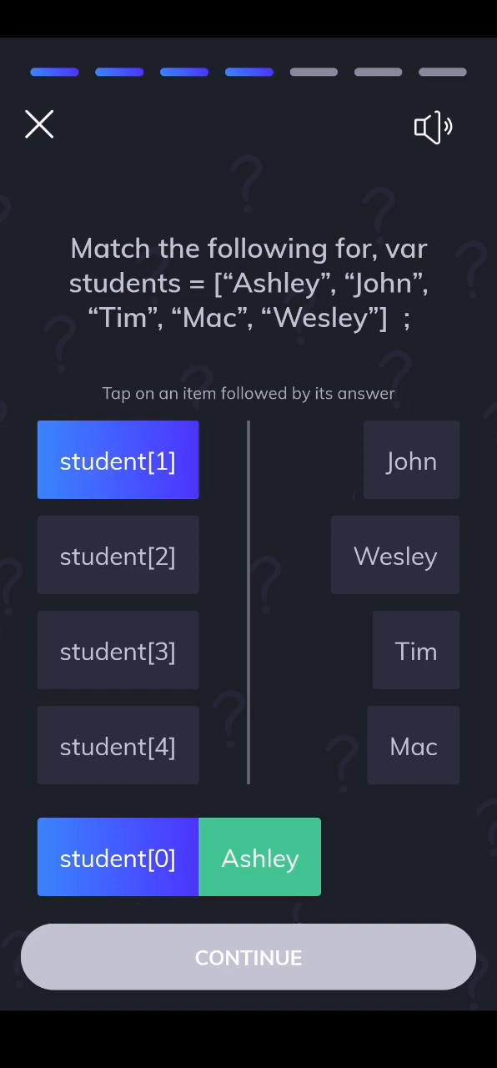
left_click(412, 460)
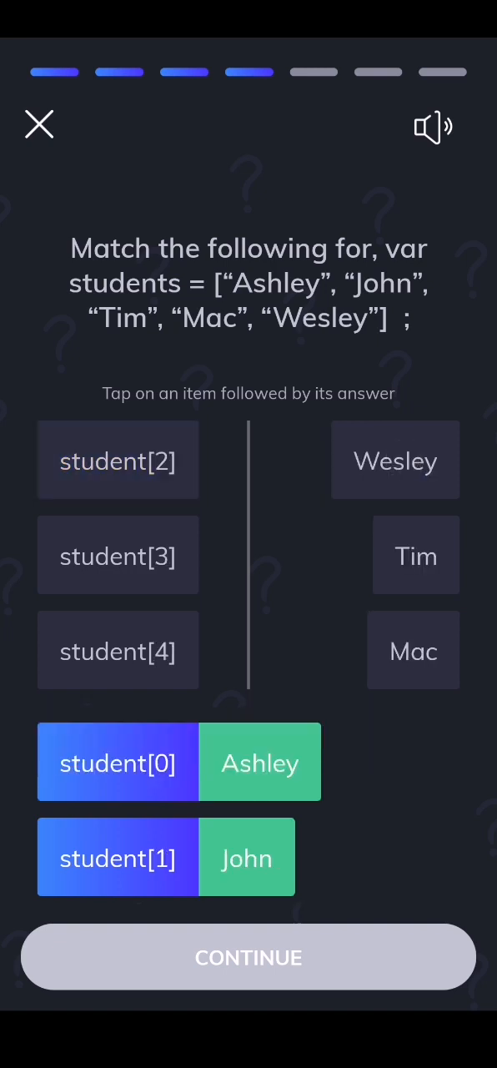
left_click(117, 461)
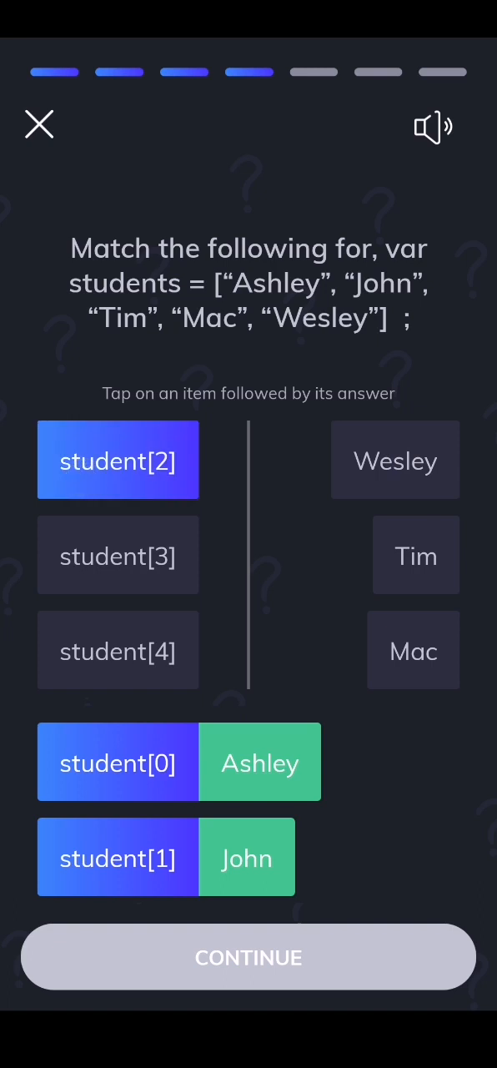
left_click(417, 554)
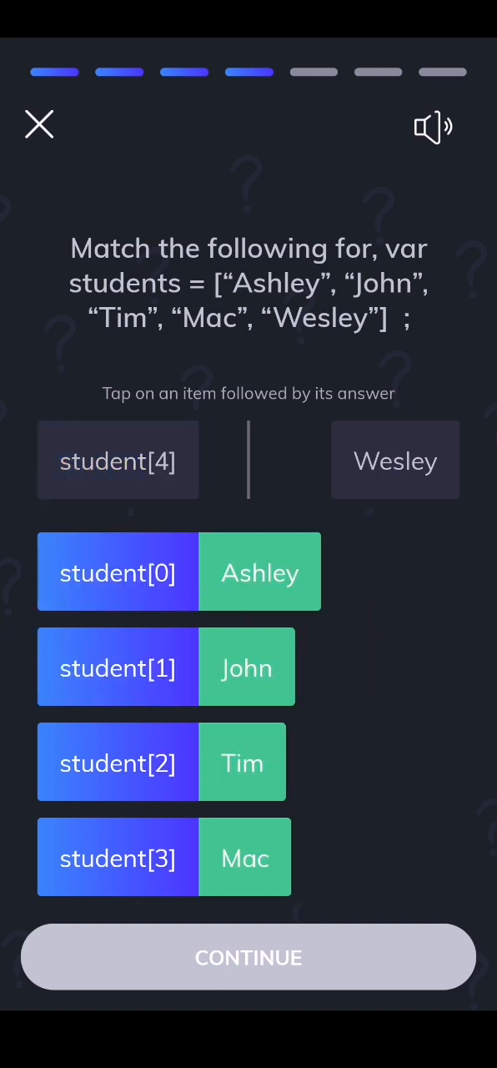
left_click(395, 461)
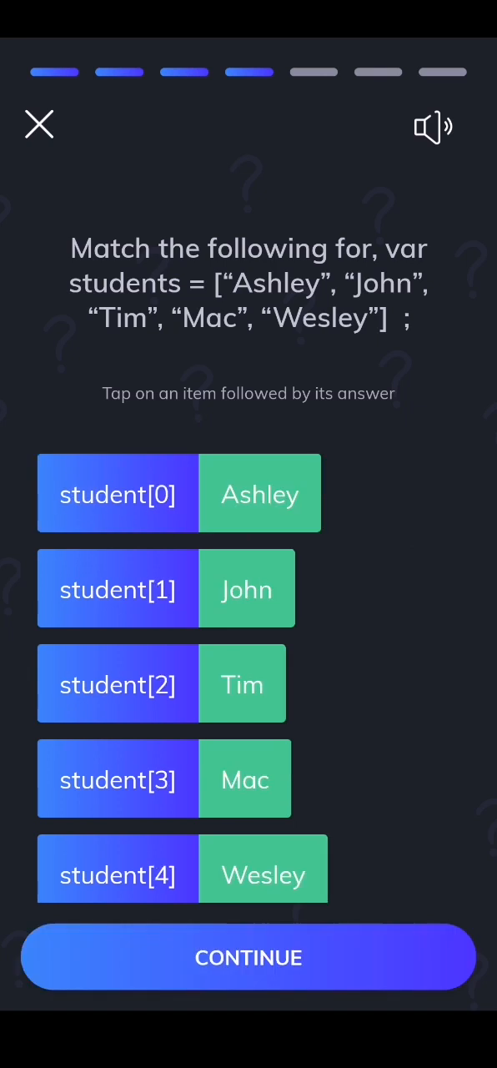
left_click(249, 958)
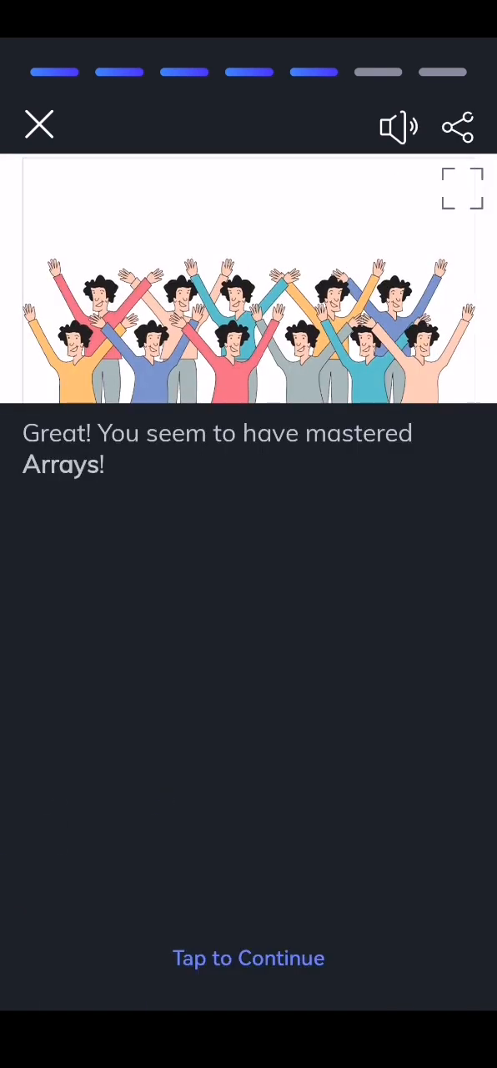
Finish the 'mastered Arrays' congratulations card and move on to the grocery list problem.
left_click(249, 958)
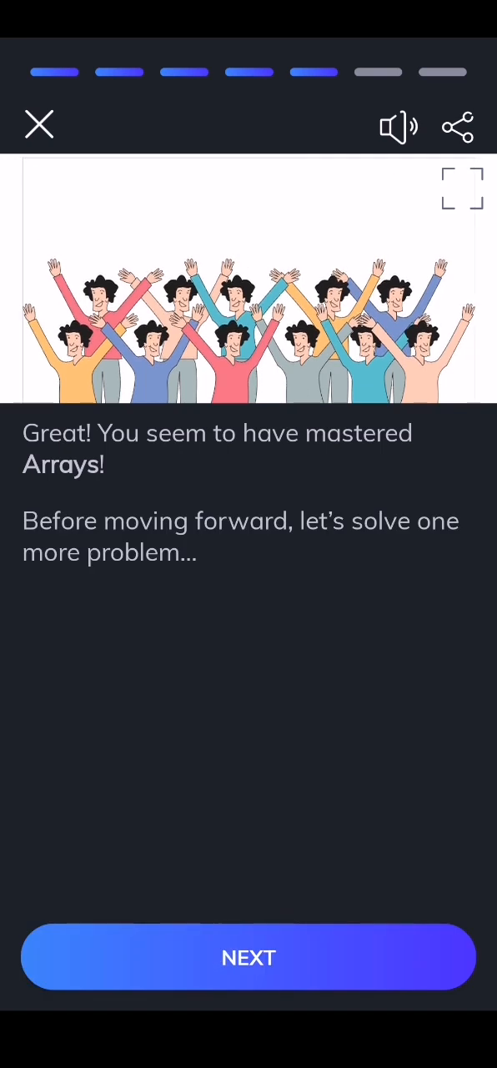
left_click(249, 958)
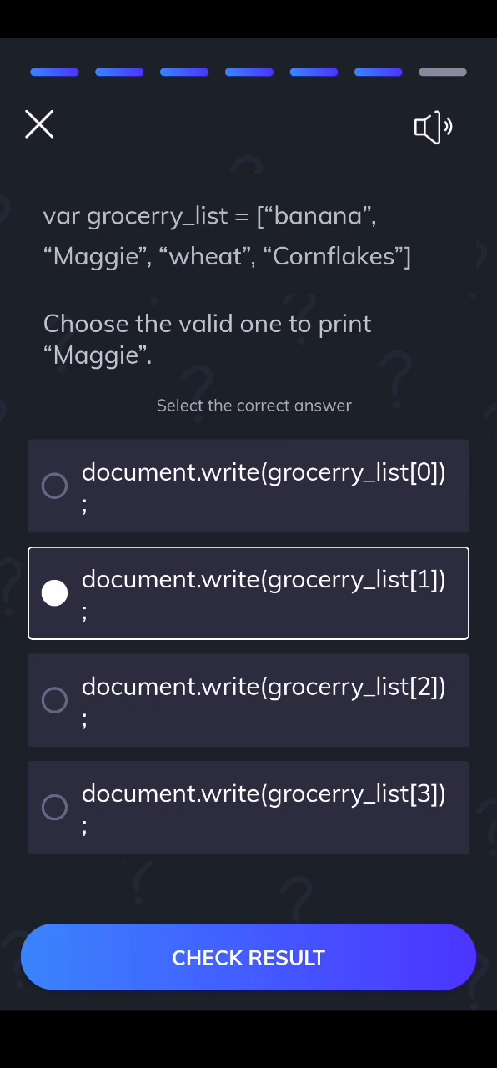
Confirm the grocery-list answer as correct and finish the Accessing Arrays lesson.
left_click(249, 958)
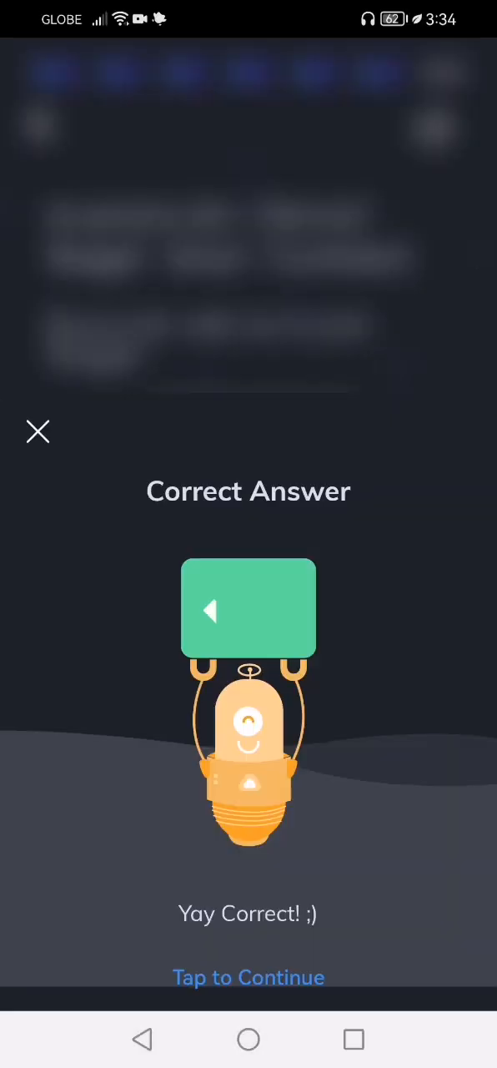
left_click(248, 978)
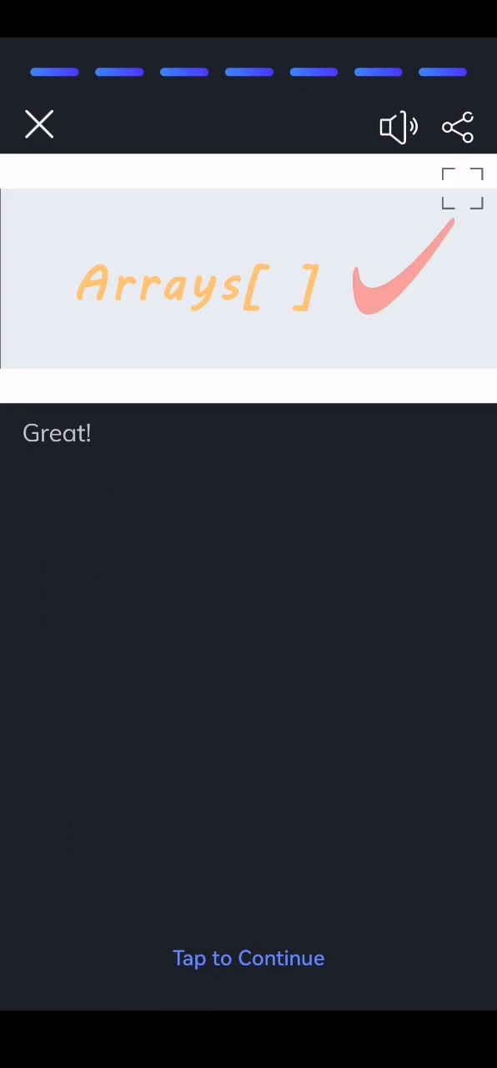
left_click(249, 958)
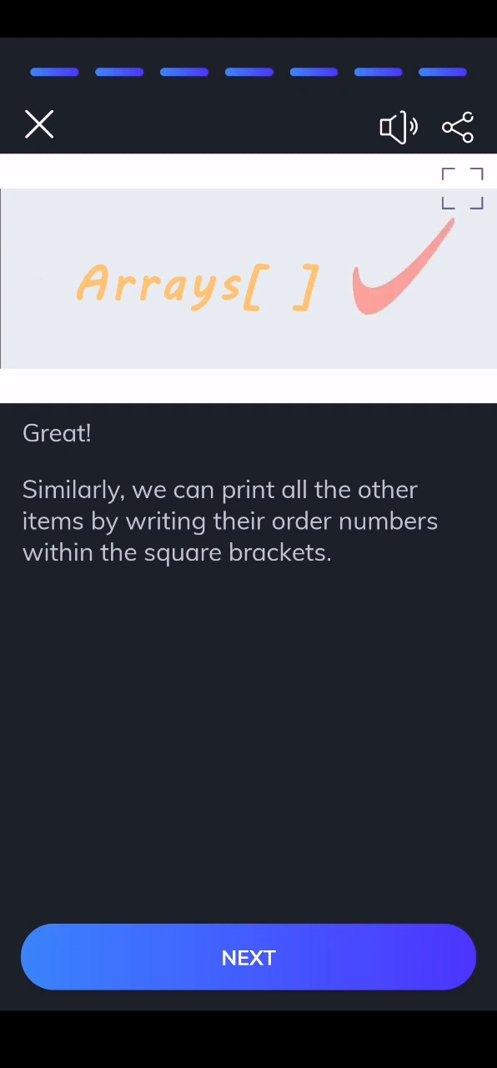
left_click(249, 958)
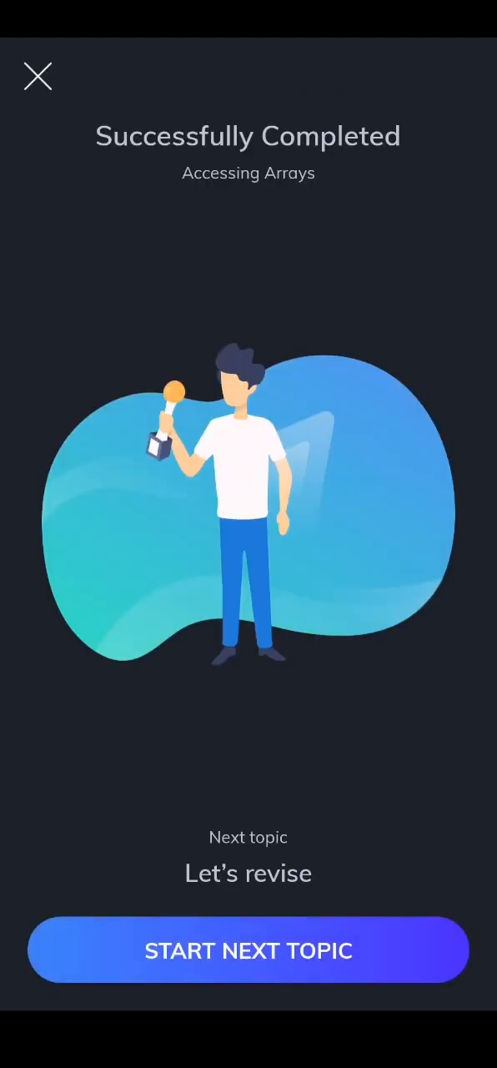
Start 'Let's revise' and reveal each point: array definition, creation, access, array[0], zero-based numbering.
left_click(249, 951)
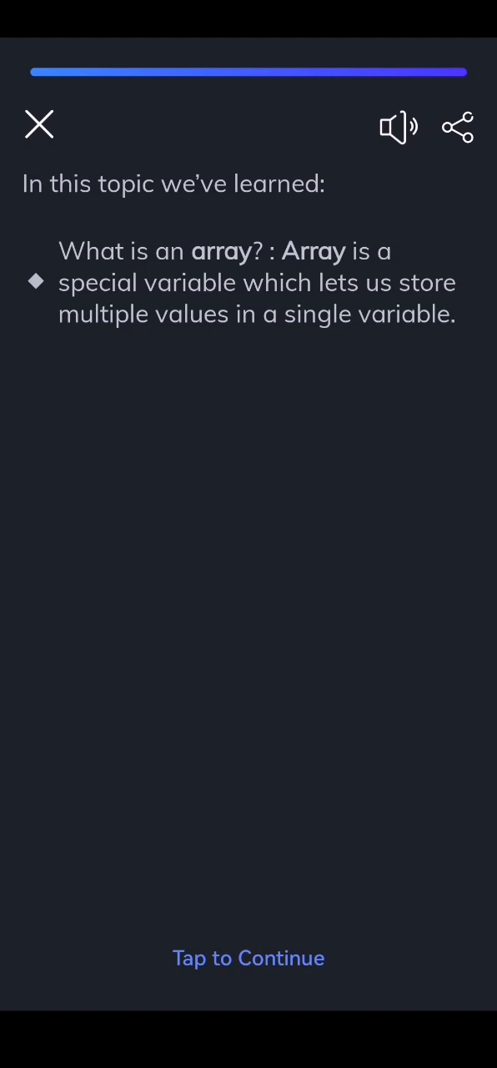
left_click(249, 958)
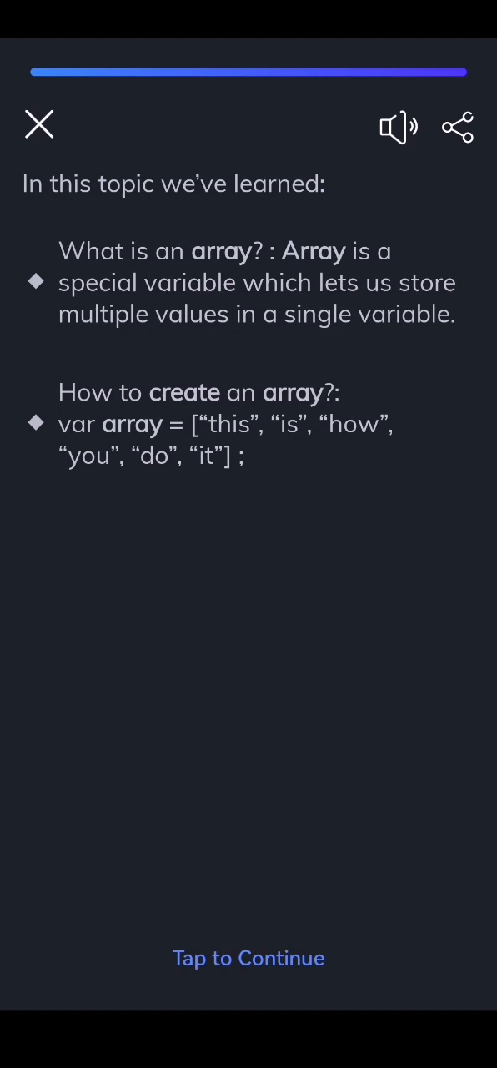
left_click(248, 958)
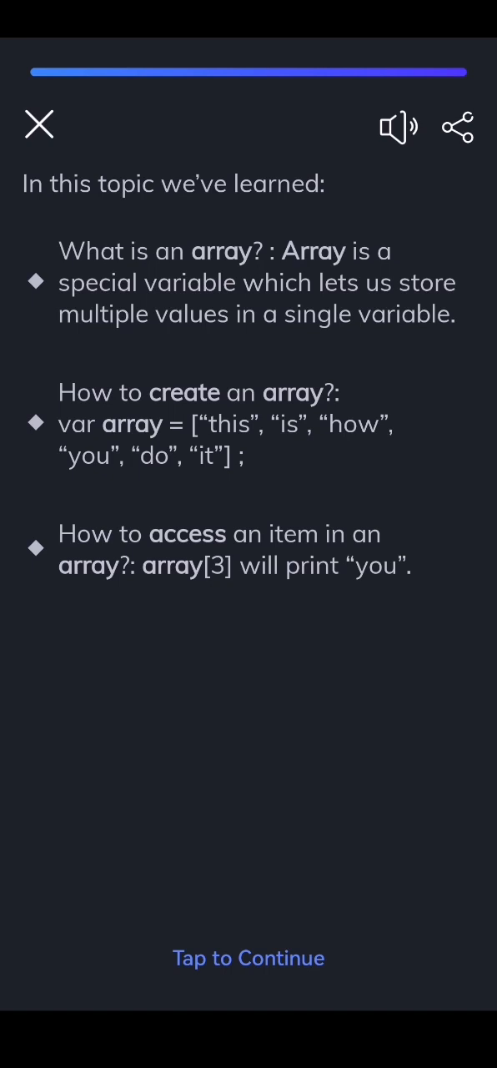
left_click(249, 958)
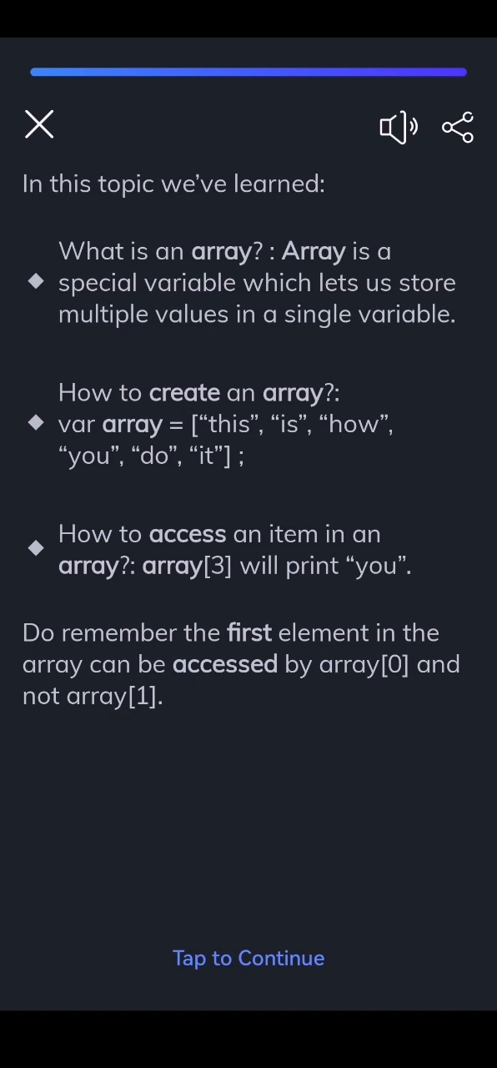
left_click(249, 958)
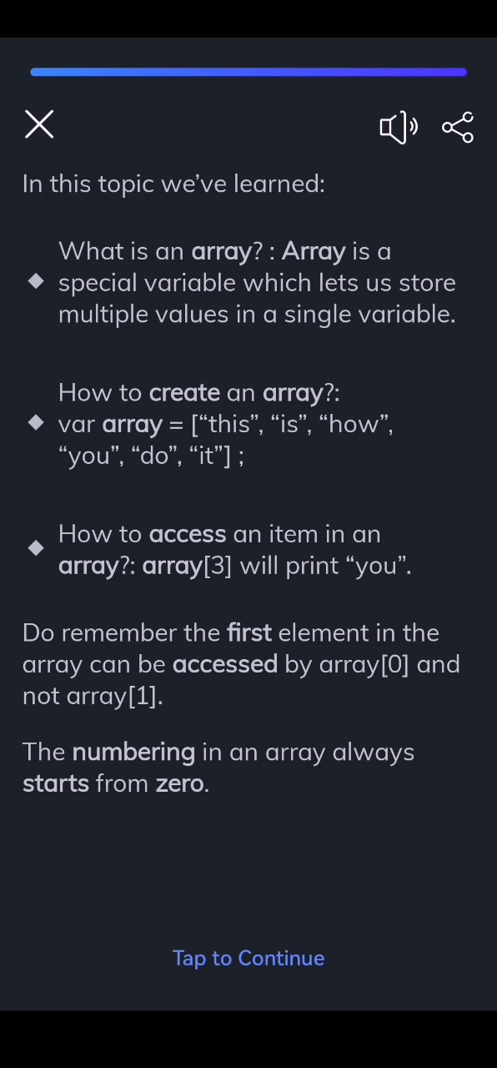
left_click(249, 958)
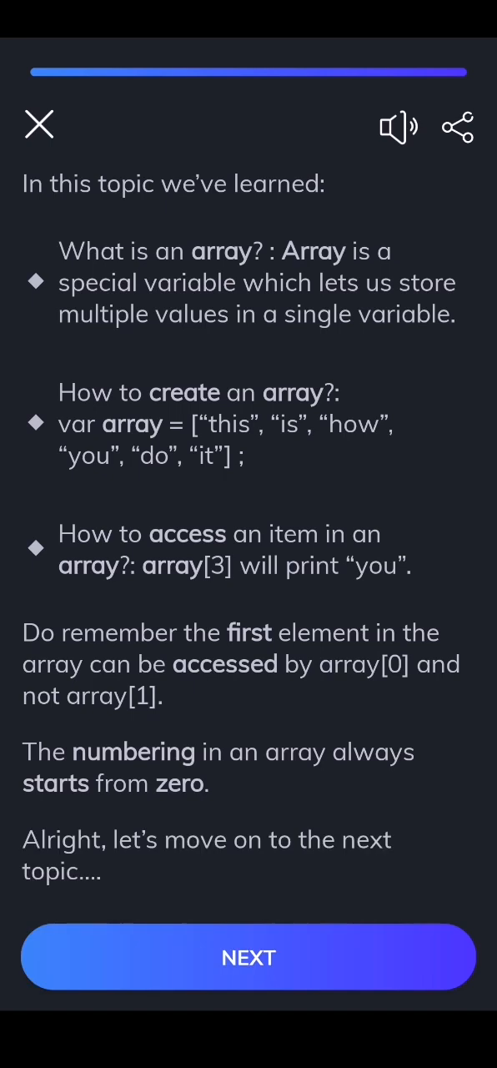